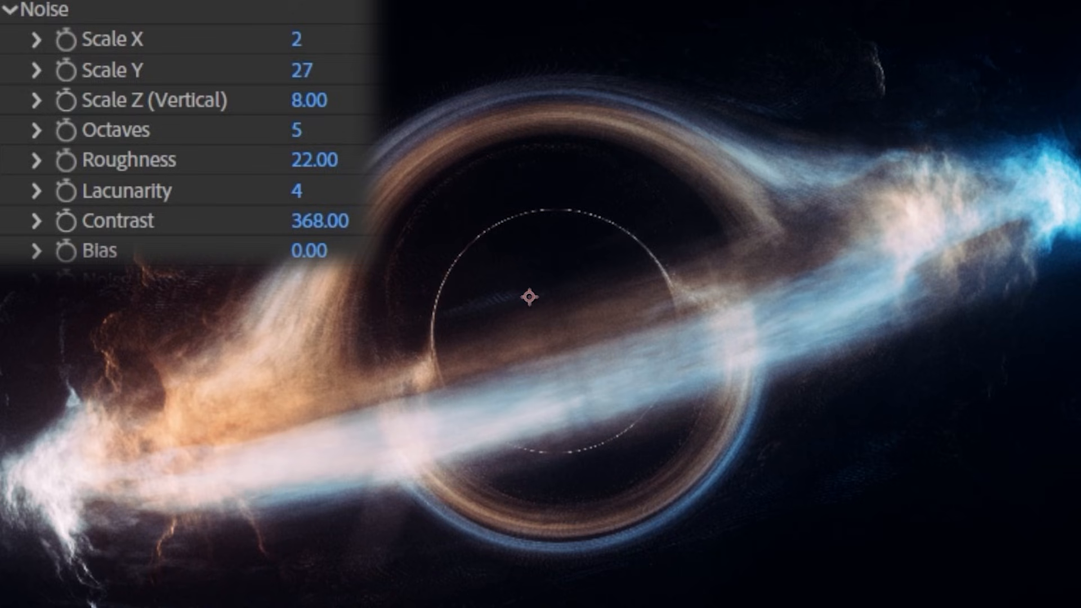
# Step: Cycle the Crates Black Hole plugin presets through Copper and Plasma, ending on the Dusty look
pyautogui.moveTo(307, 99); pyautogui.dragTo(327, 99)
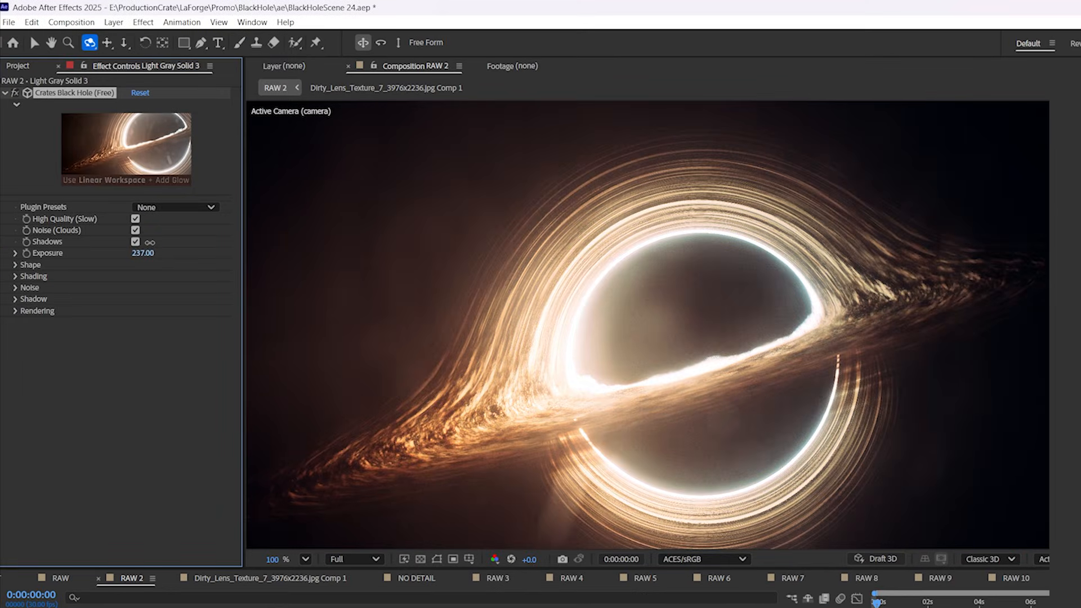
pyautogui.click(175, 208)
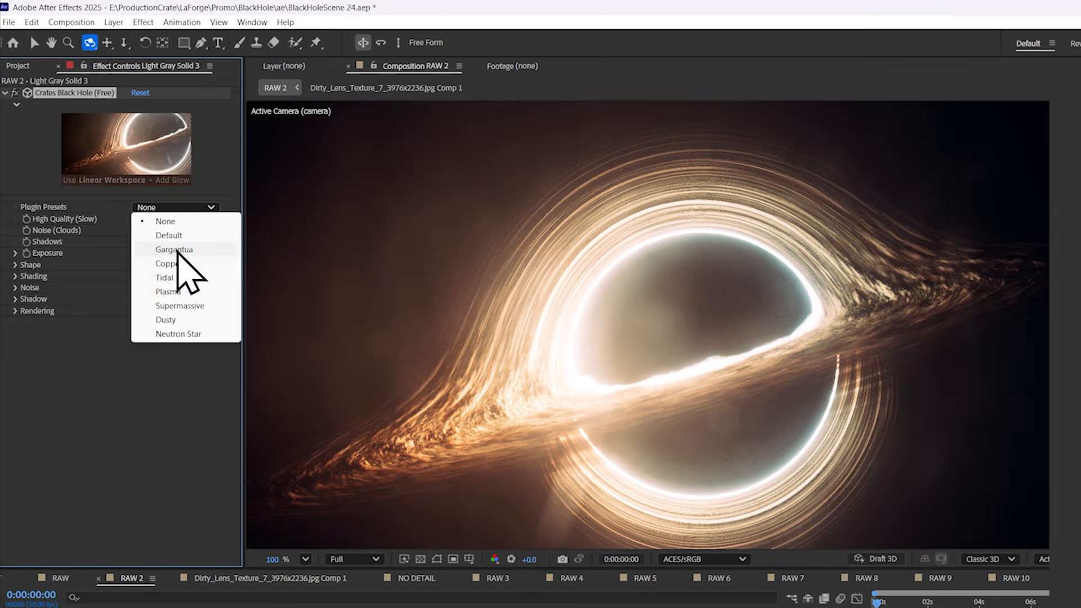
pyautogui.click(168, 264)
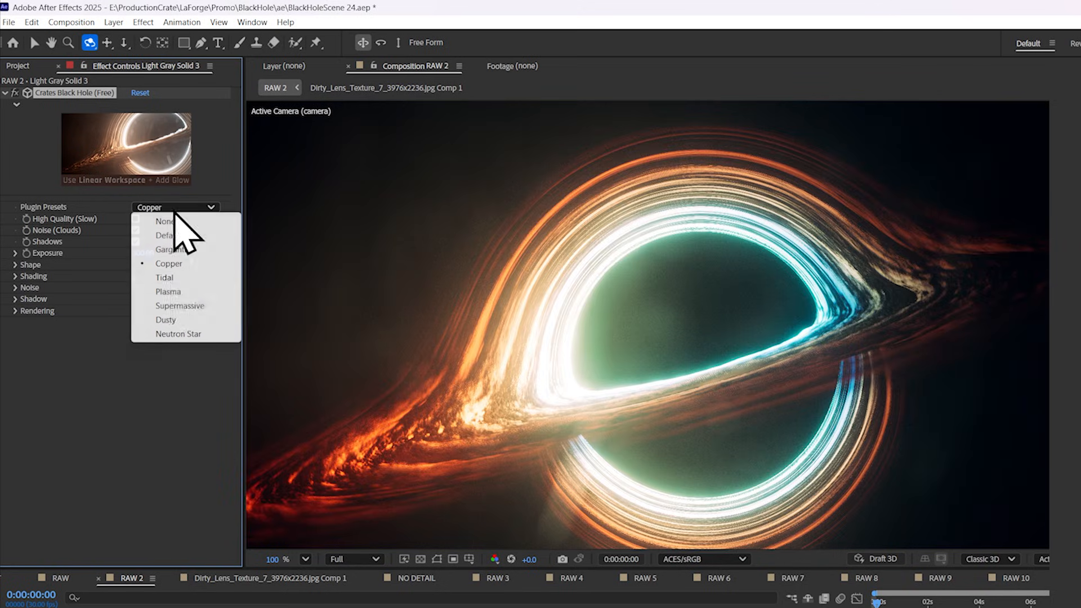
pyautogui.click(167, 291)
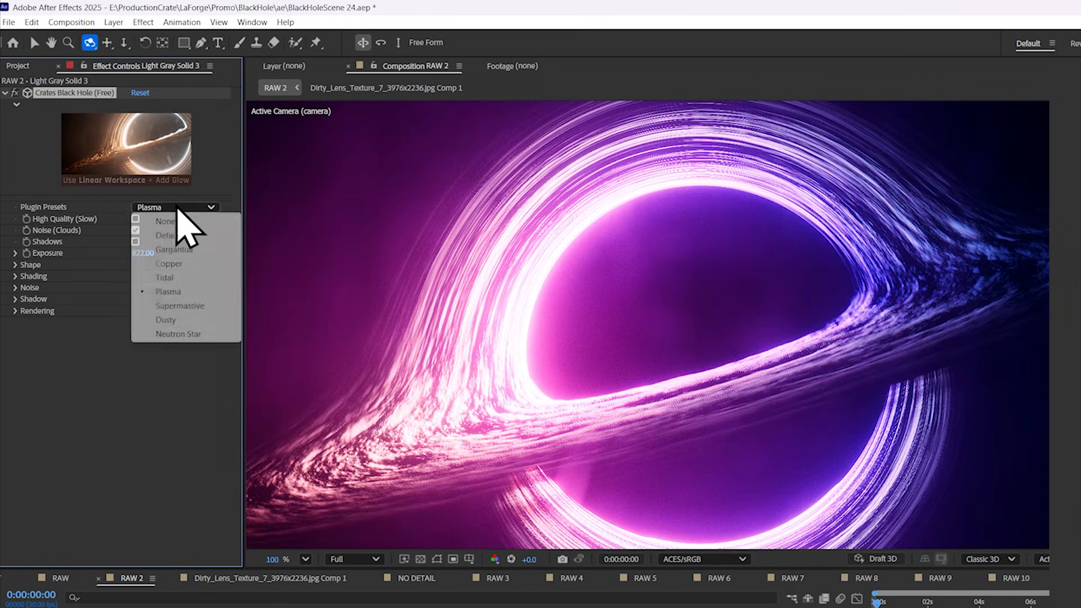
pyautogui.click(166, 319)
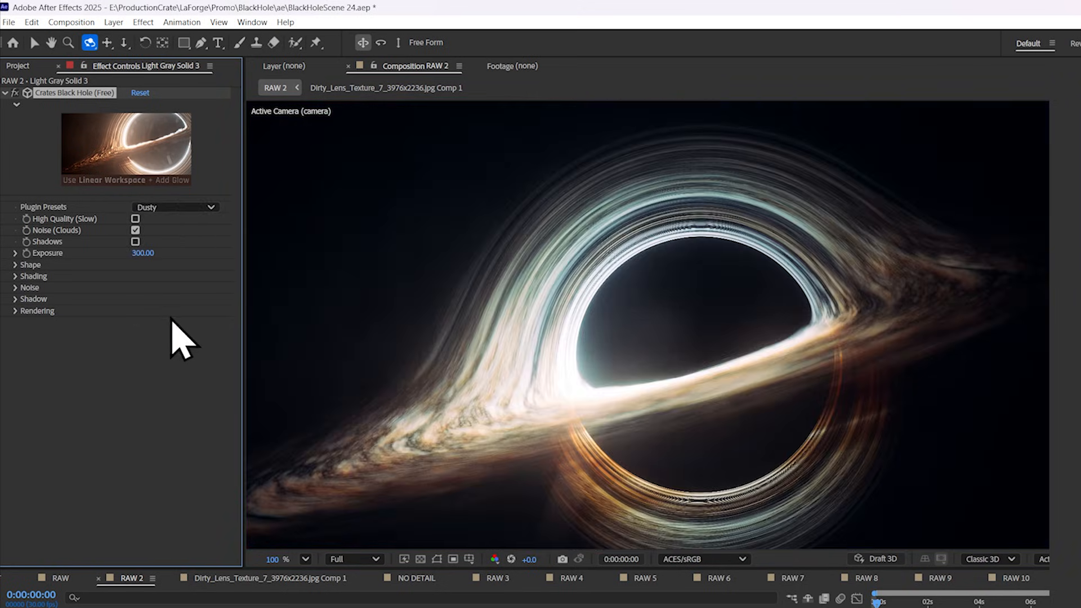
pyautogui.click(176, 208)
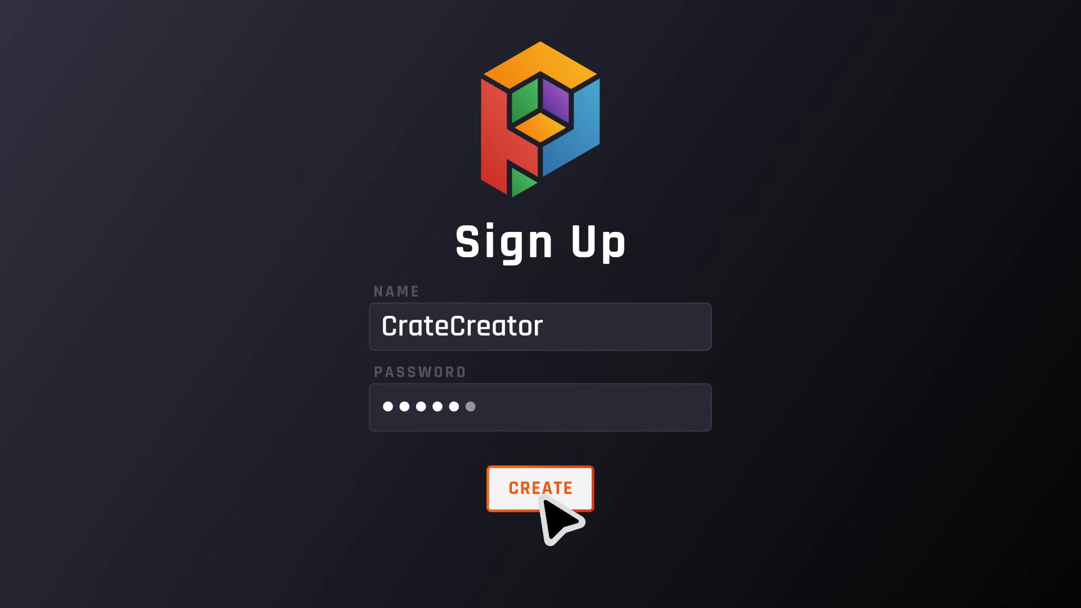
# Step: Create the new ProductionCrate account from the filled-in sign-up form
pyautogui.click(539, 487)
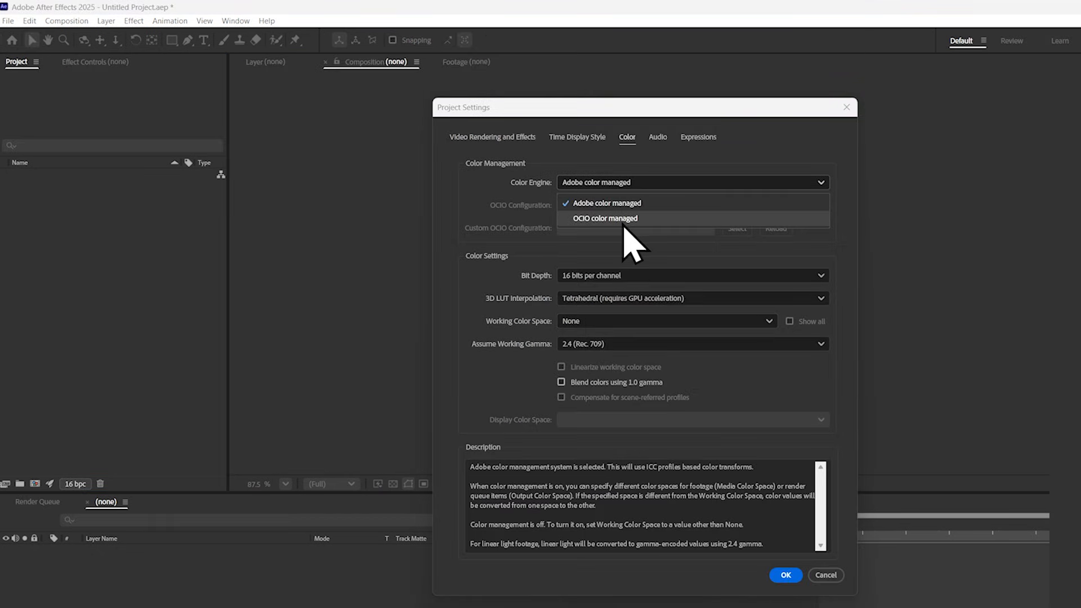
# Step: Set the project's color engine to OCIO color managed (ACES 1.2) and confirm
pyautogui.click(605, 218)
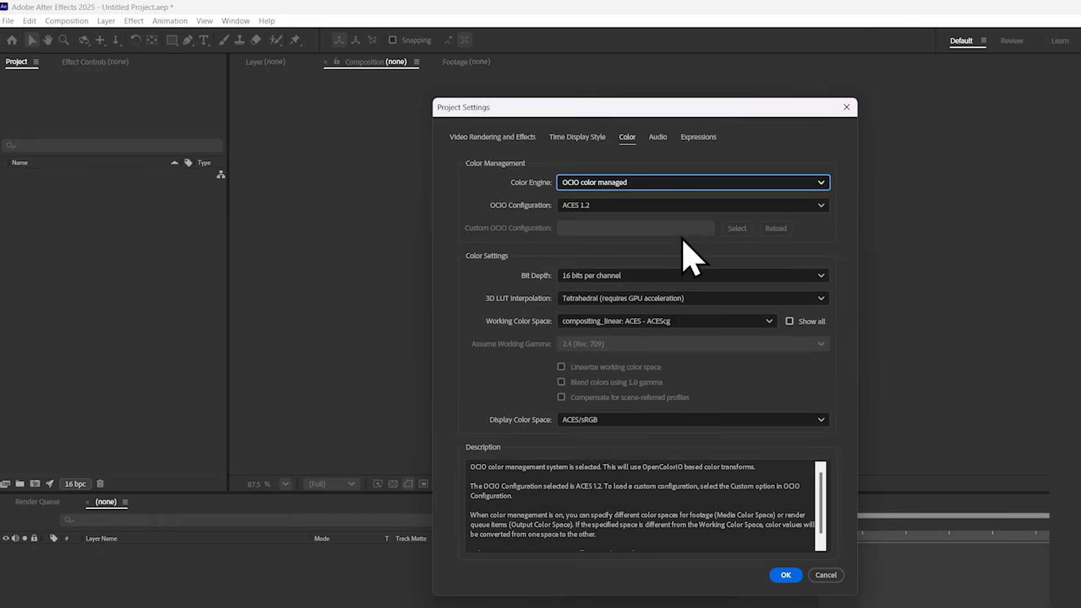
pyautogui.click(784, 575)
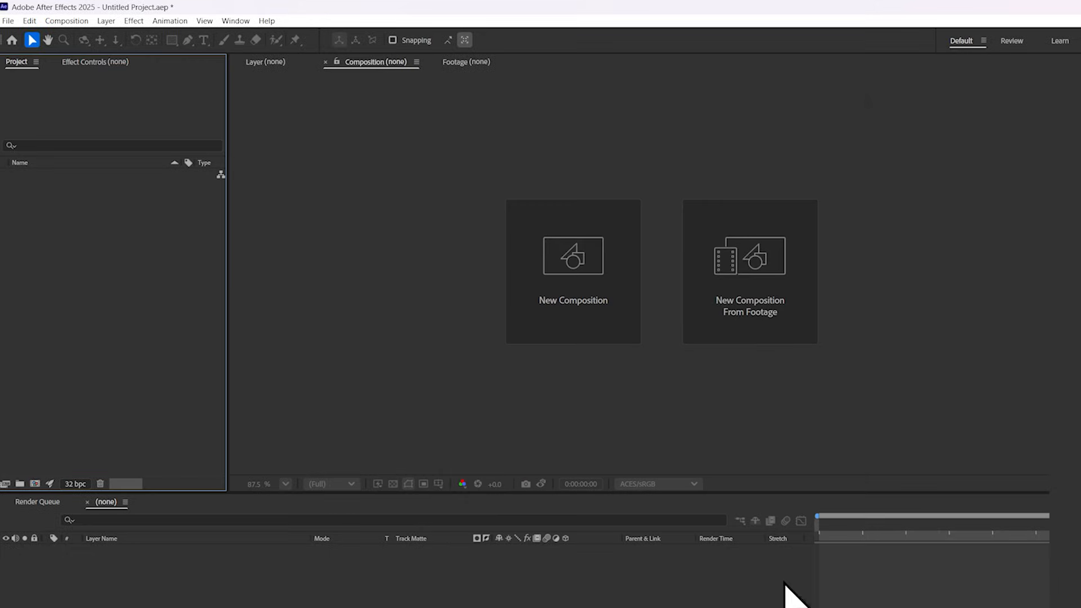
pyautogui.moveTo(766, 596)
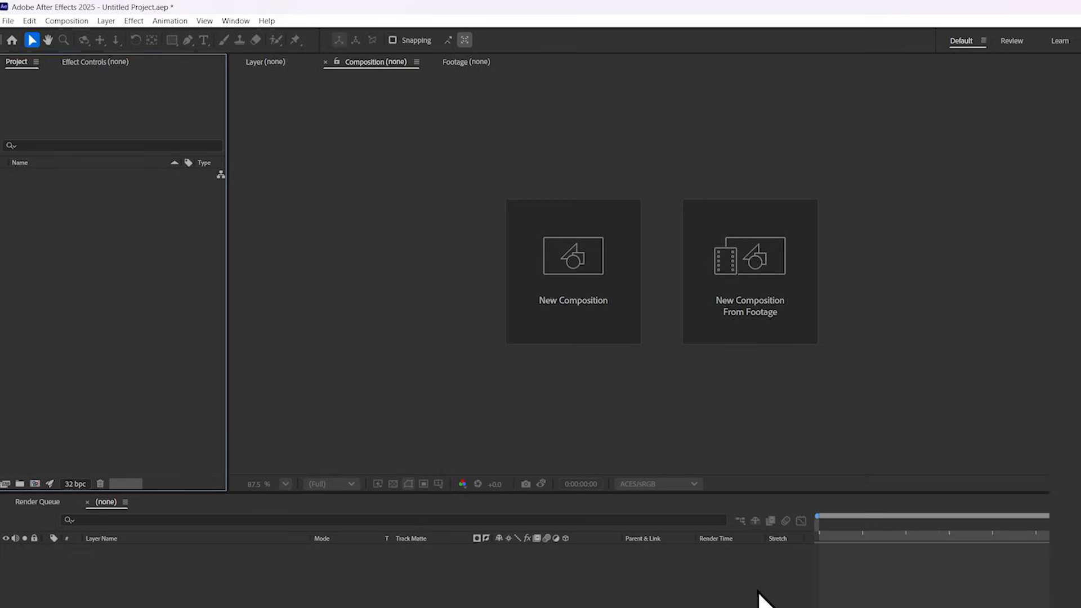
# Step: Create a 1920x1080 composition and apply Crates Black Hole (Free) to its light gray solid
pyautogui.click(572, 272)
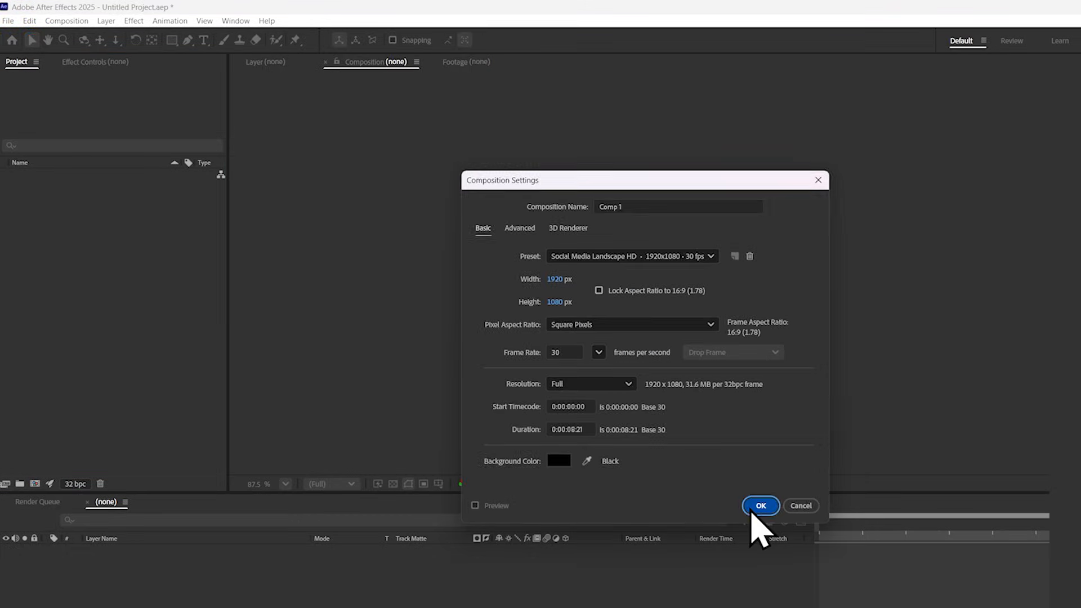
pyautogui.click(760, 506)
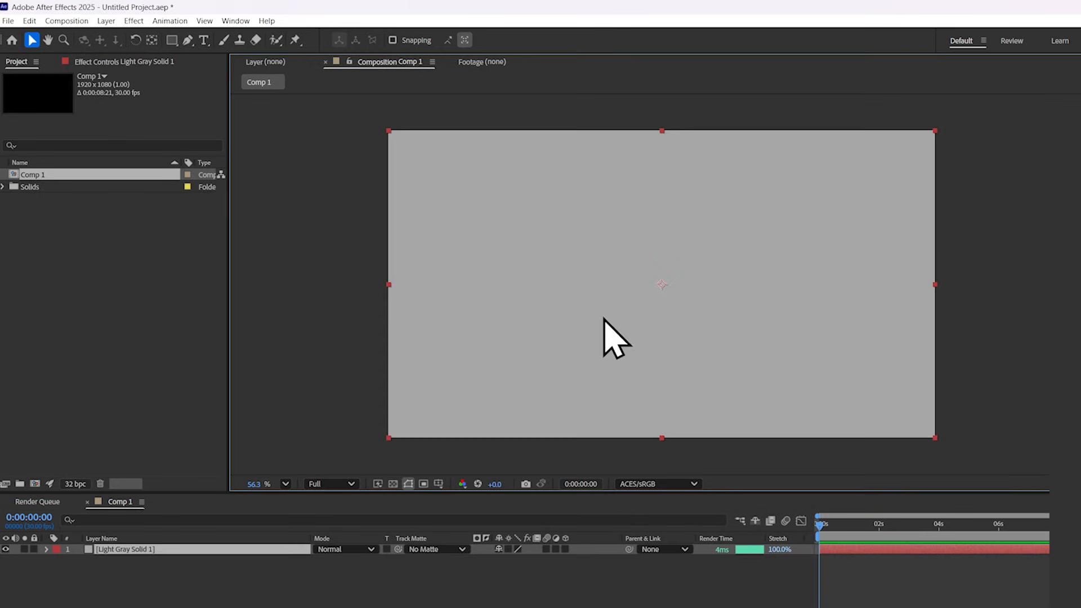
pyautogui.click(134, 20)
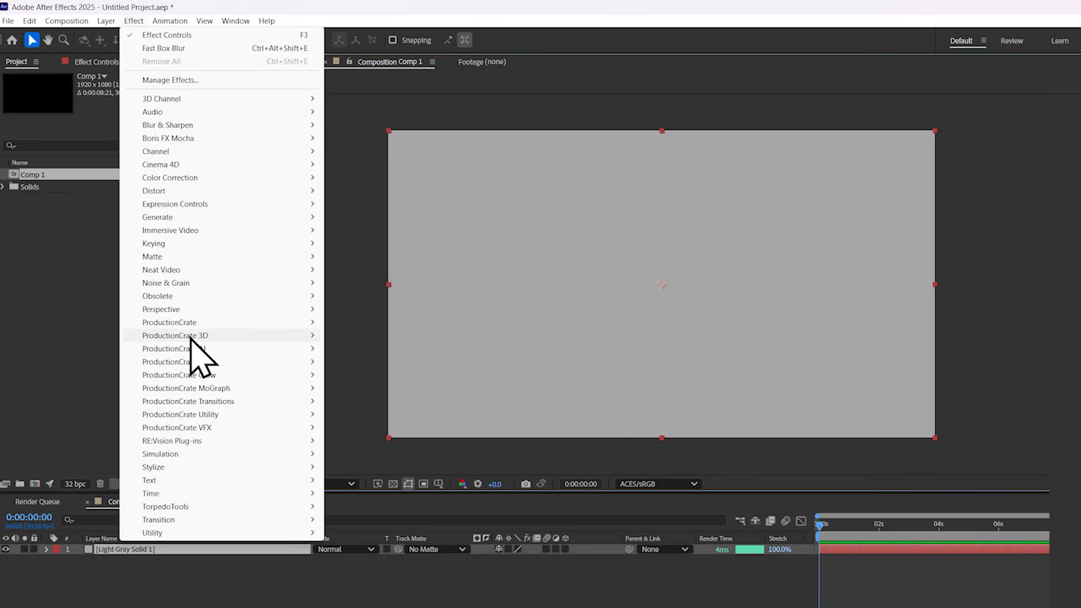
pyautogui.moveTo(174, 336)
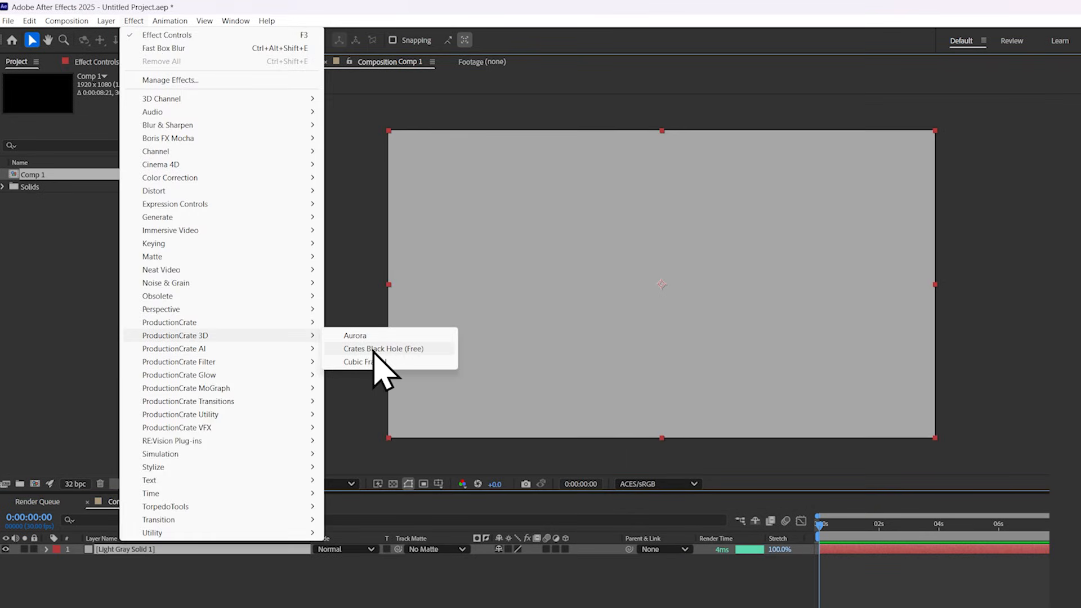
pyautogui.click(384, 348)
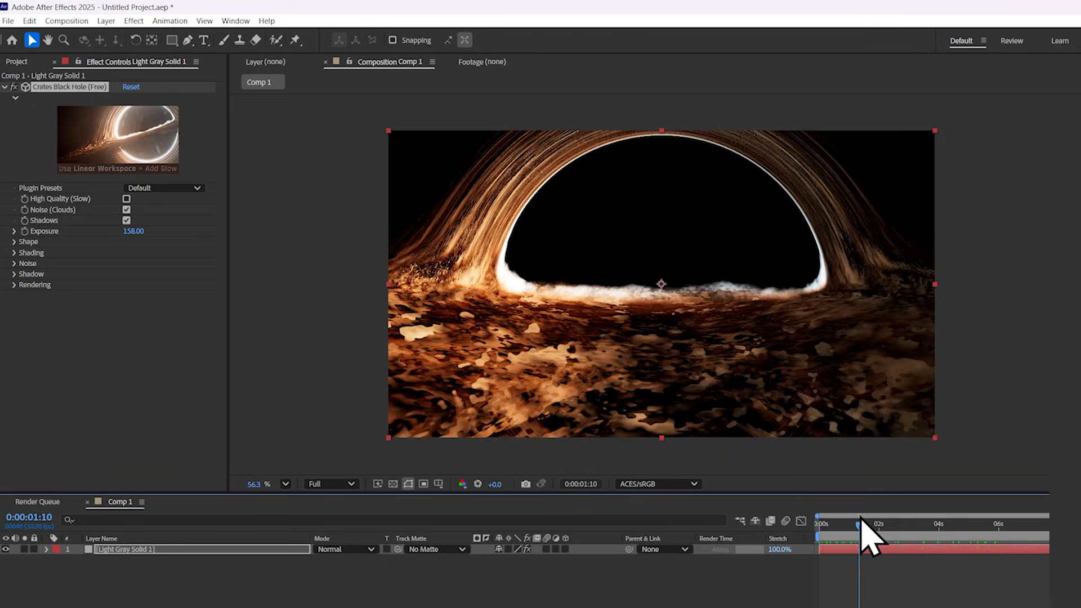
# Step: Add a two-node Camera 1 layer above the black hole solid
pyautogui.click(106, 20)
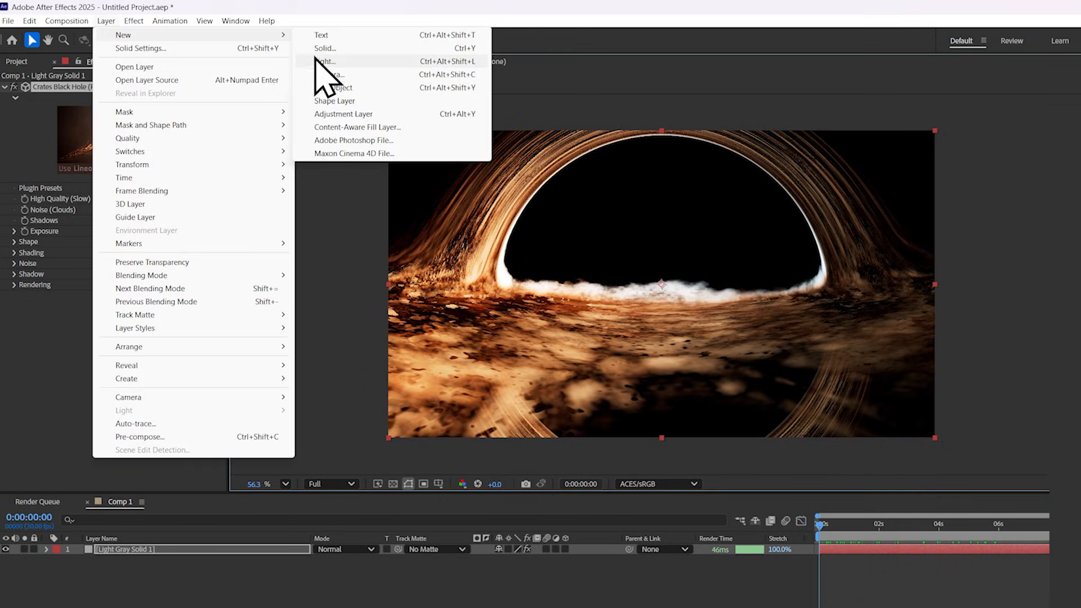
pyautogui.click(331, 75)
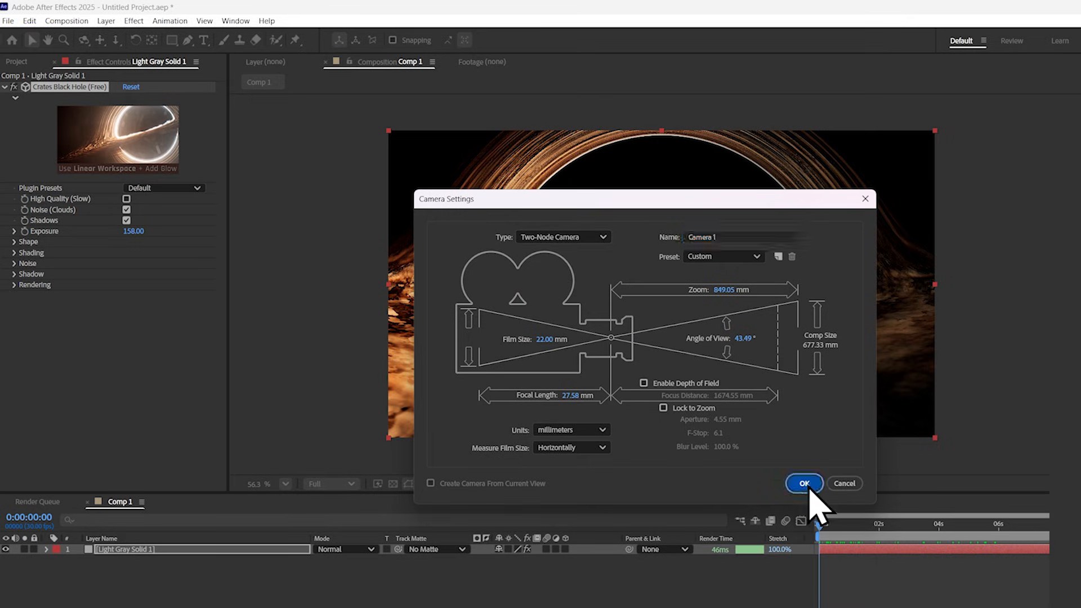
pyautogui.click(803, 483)
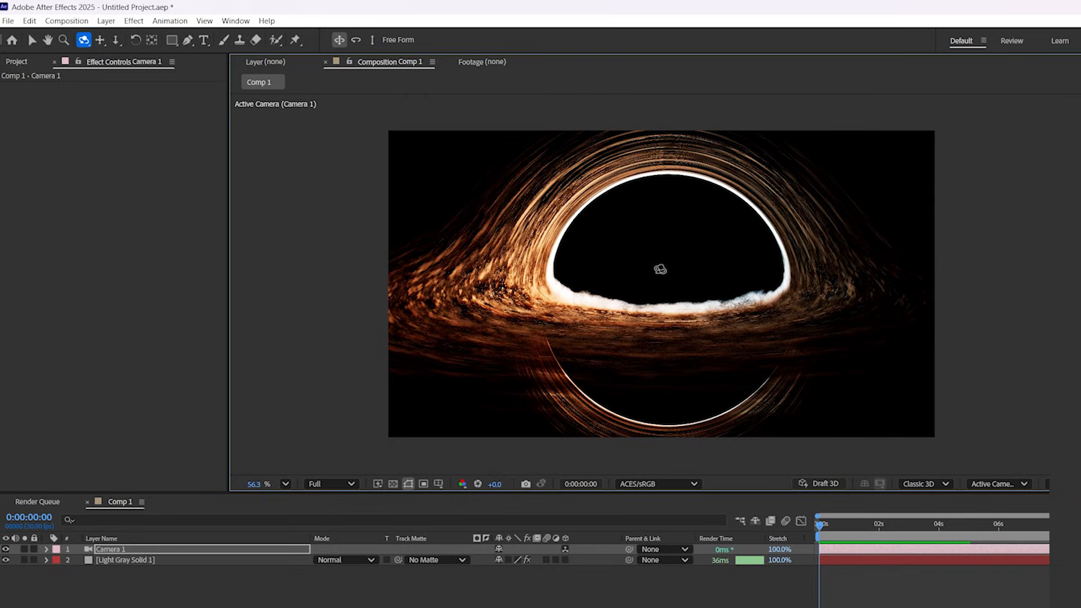
pyautogui.click(106, 20)
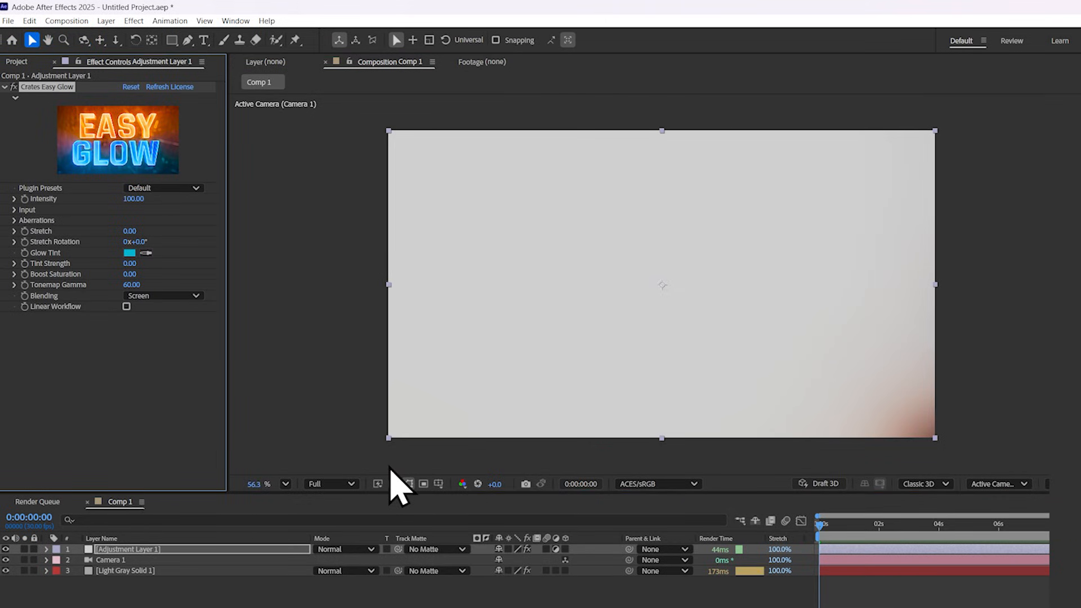
# Step: Enable Easy Glow's Linear Workflow on the adjustment layer with a value of 28.00 before removing it
pyautogui.click(126, 307)
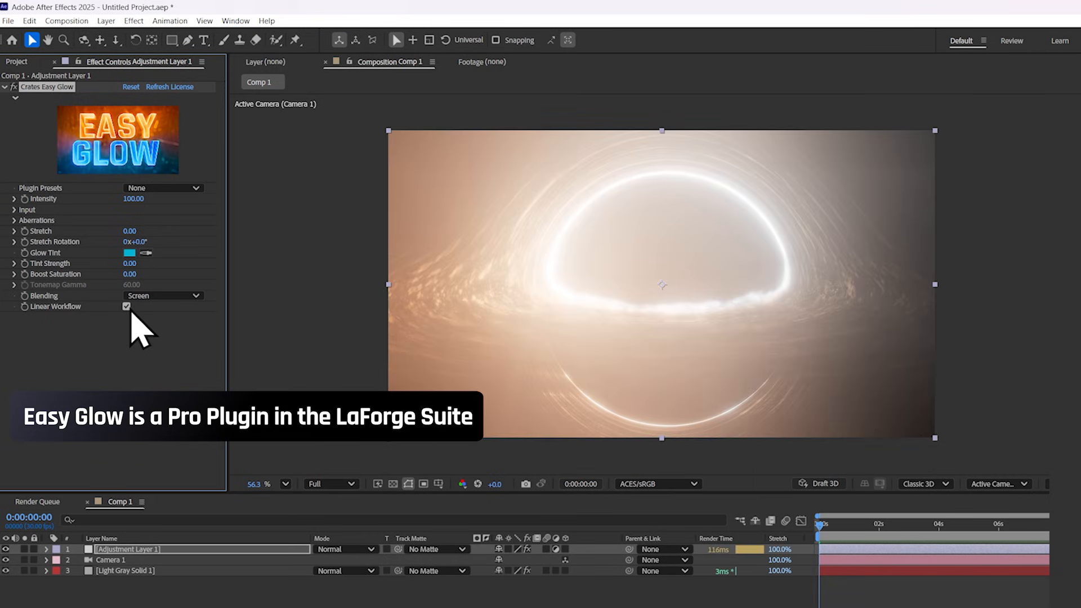
pyautogui.write('28.00')
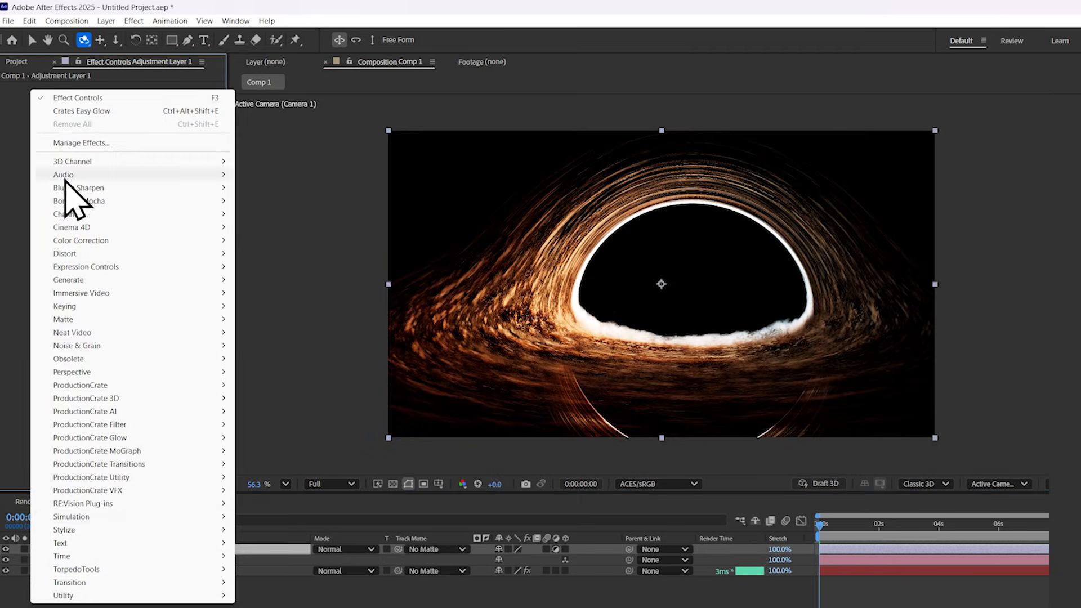
pyautogui.moveTo(64, 530)
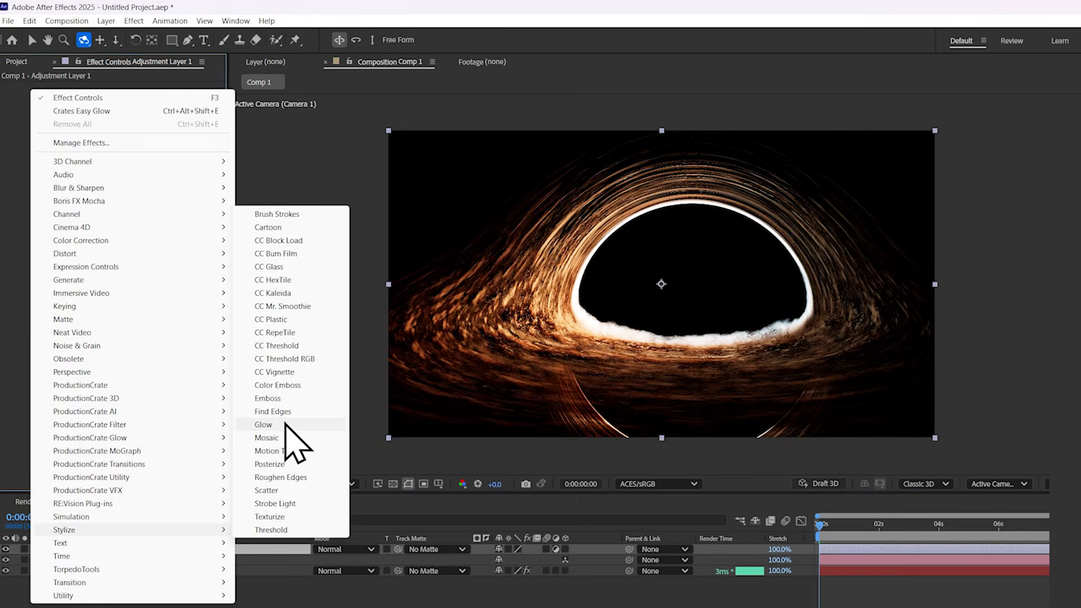
# Step: Stack Glow effects on the adjustment layer with growing radii such as 300
pyautogui.click(263, 425)
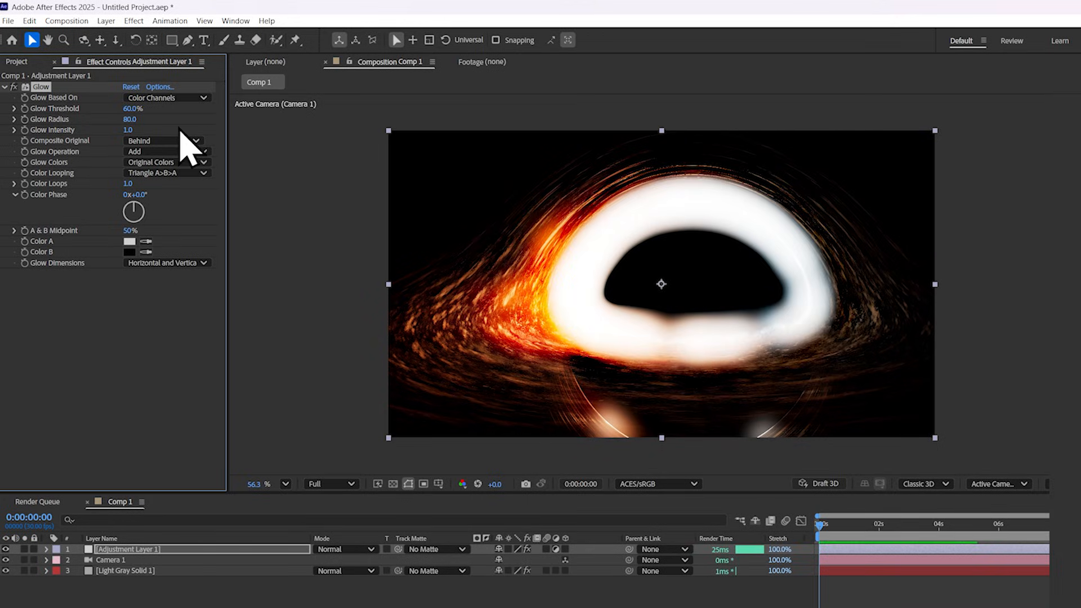
pyautogui.click(132, 118)
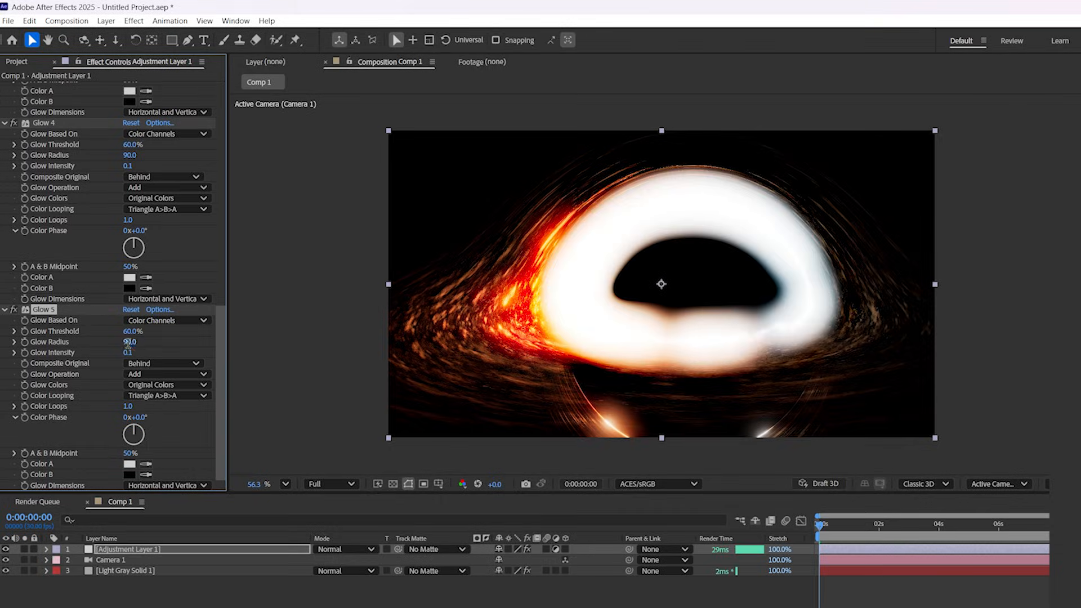
pyautogui.write('300')
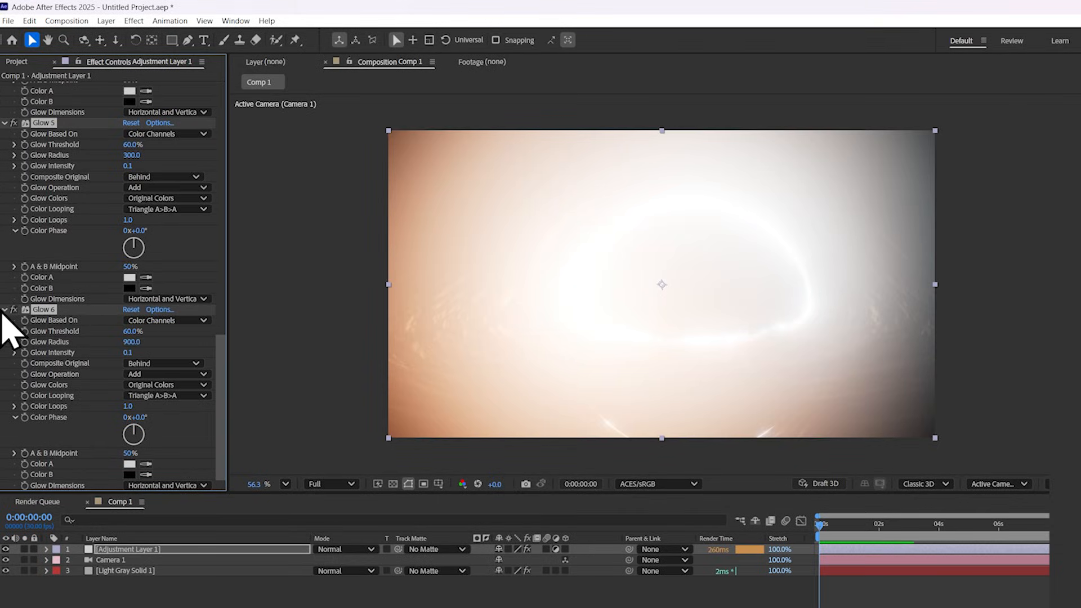
# Step: Add an Exposure effect to the adjustment layer and change its blending mode
pyautogui.rightClick(104, 324)
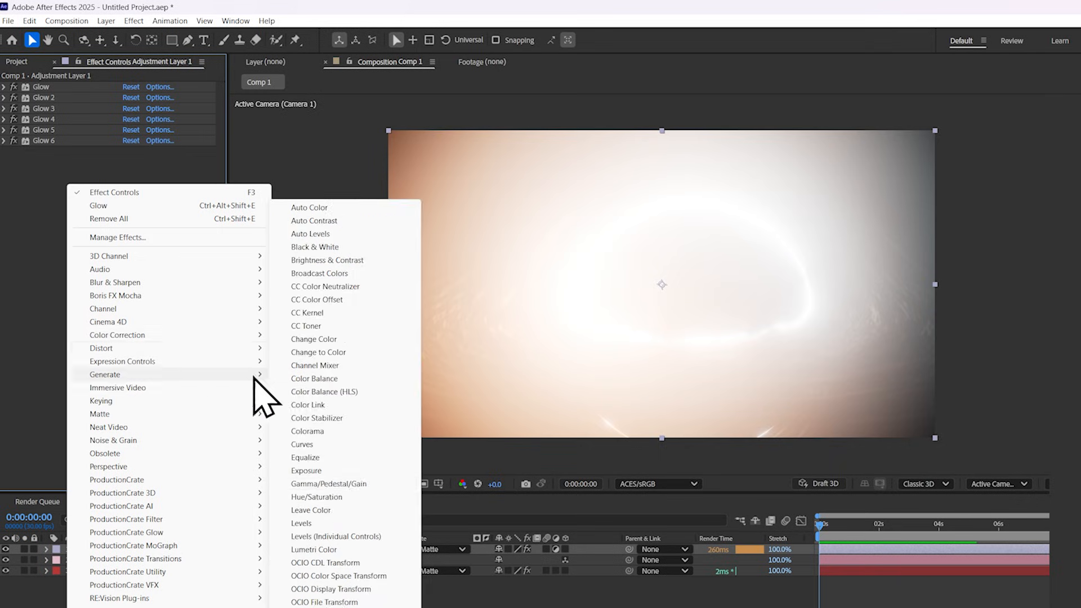
pyautogui.click(305, 457)
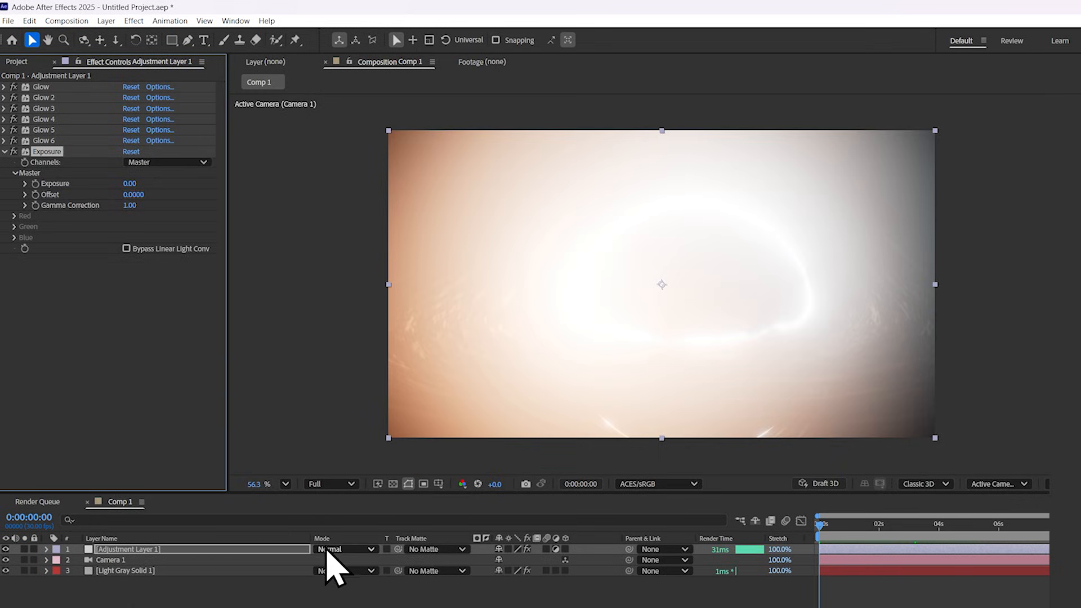
pyautogui.click(344, 548)
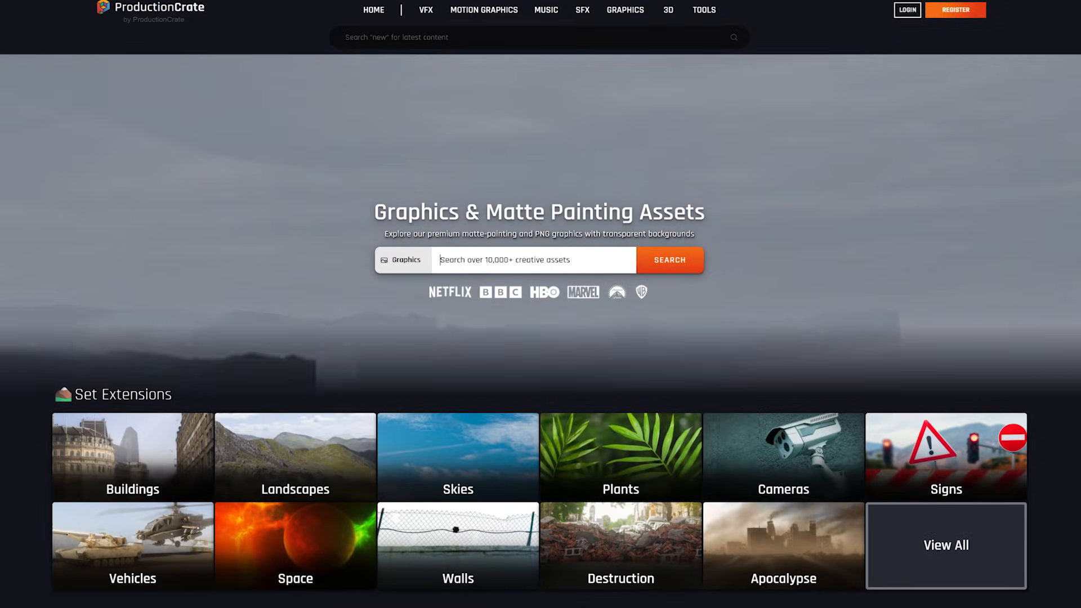
# Step: Search Graphics for 'lens' and pick the standard-definition size of Dirty Lens Texture 9
pyautogui.write('lens')
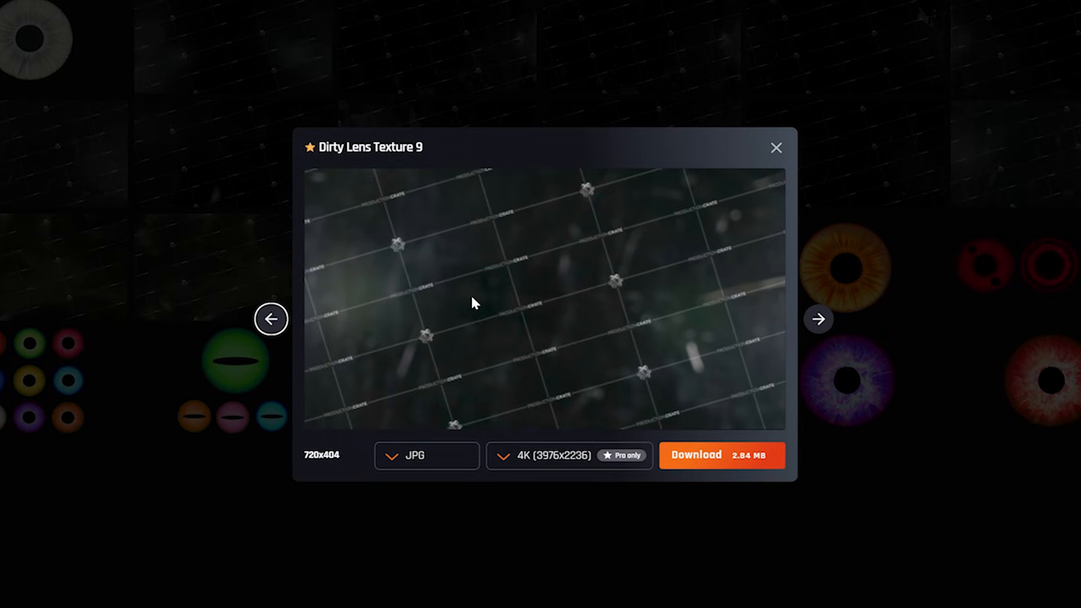
pyautogui.click(568, 456)
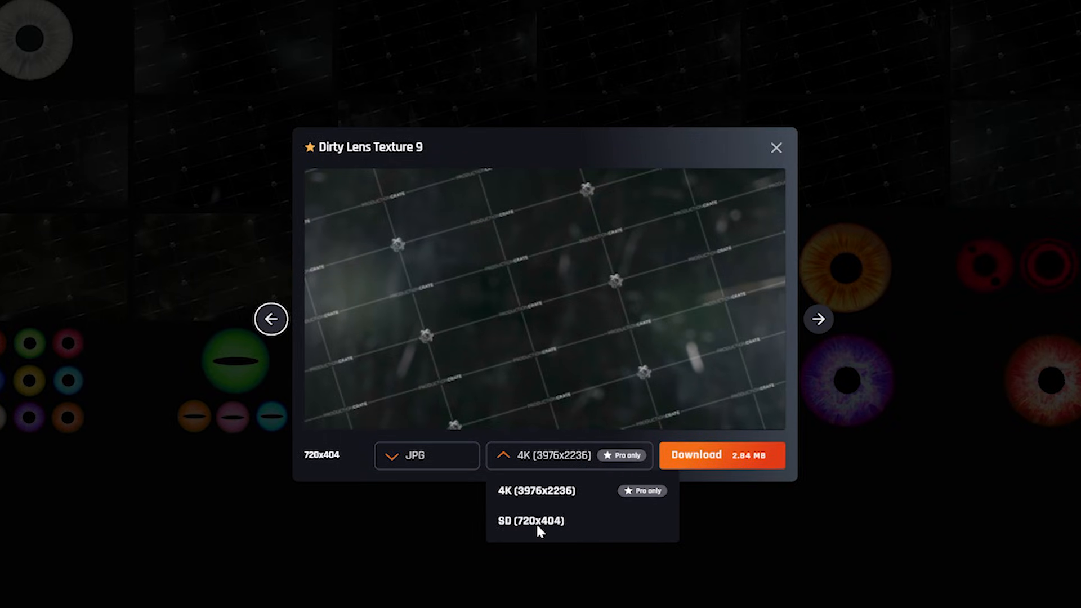
pyautogui.click(530, 520)
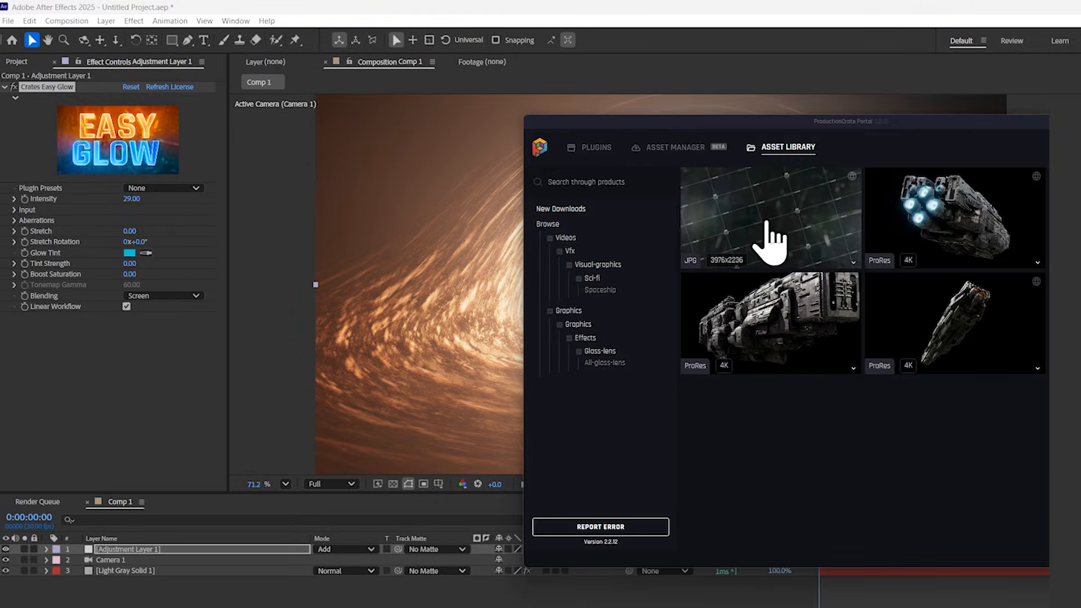
pyautogui.moveTo(828, 248)
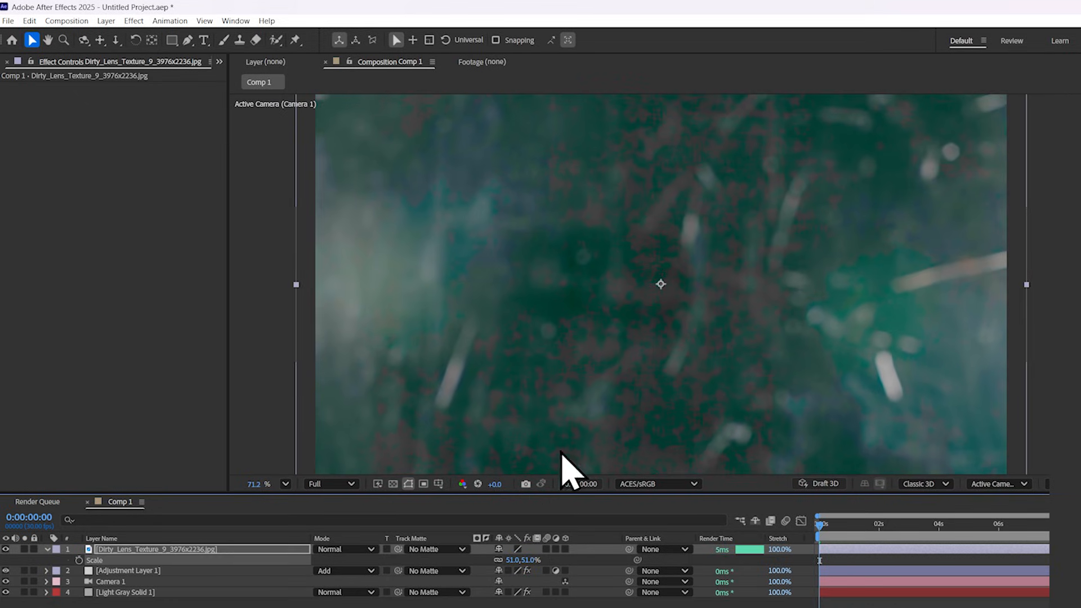
# Step: Matte Adjustment Layer 1 with the dirty lens texture and set its mode to Add
pyautogui.click(127, 570)
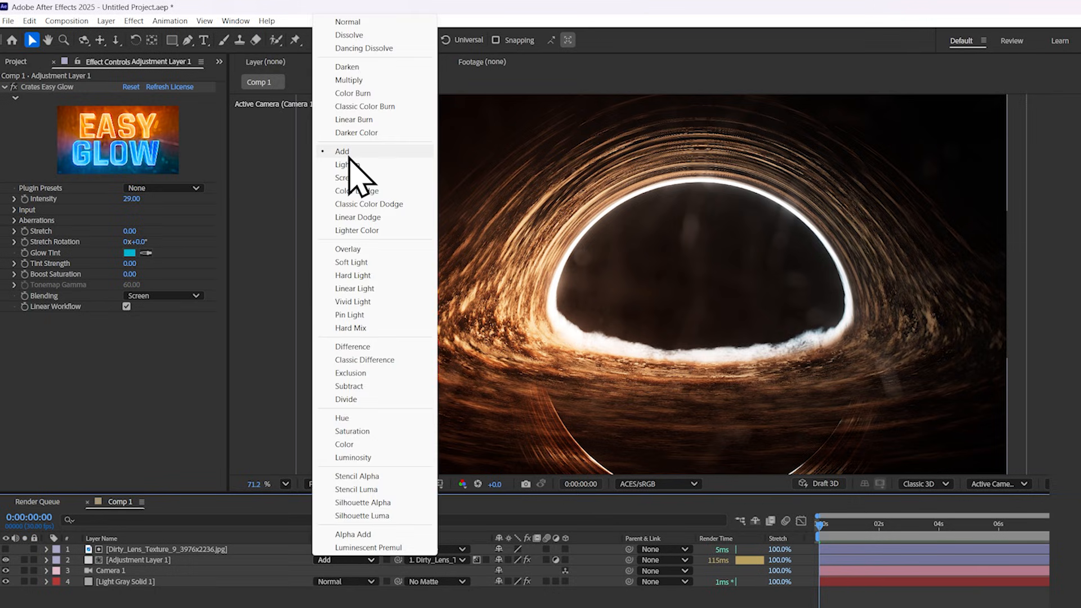
pyautogui.click(342, 151)
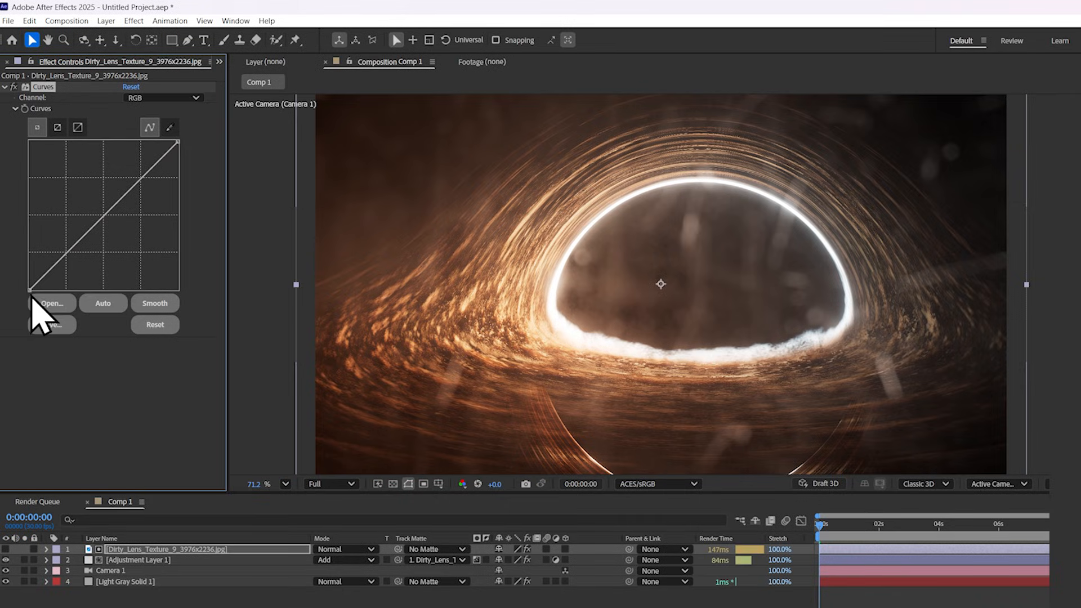
# Step: Raise the lens texture's Curves to brighten the dirt
pyautogui.moveTo(27, 289); pyautogui.dragTo(52, 172)
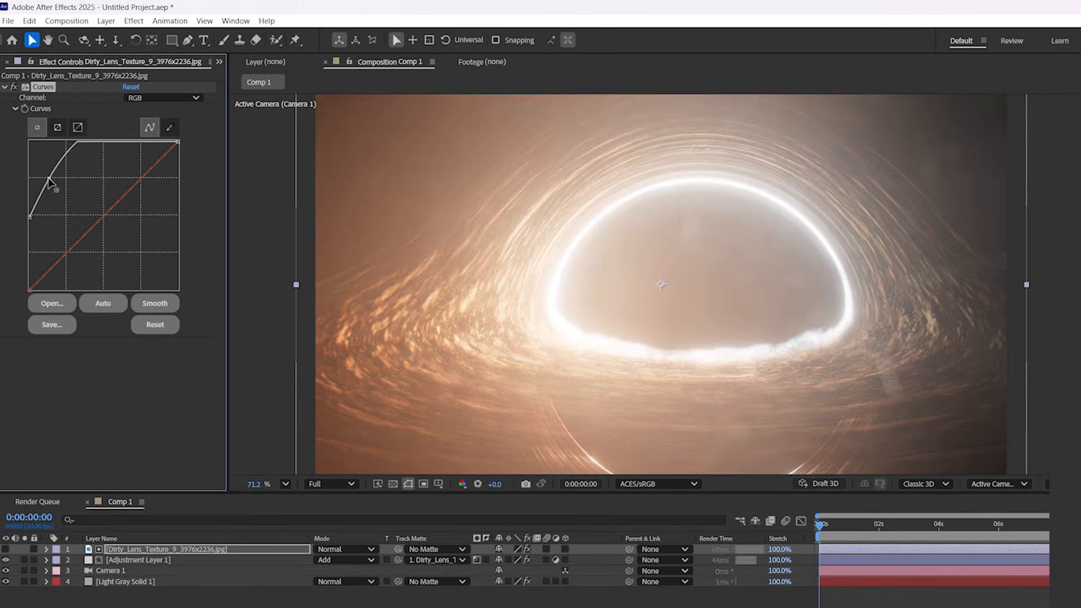
pyautogui.moveTo(50, 178); pyautogui.dragTo(59, 191)
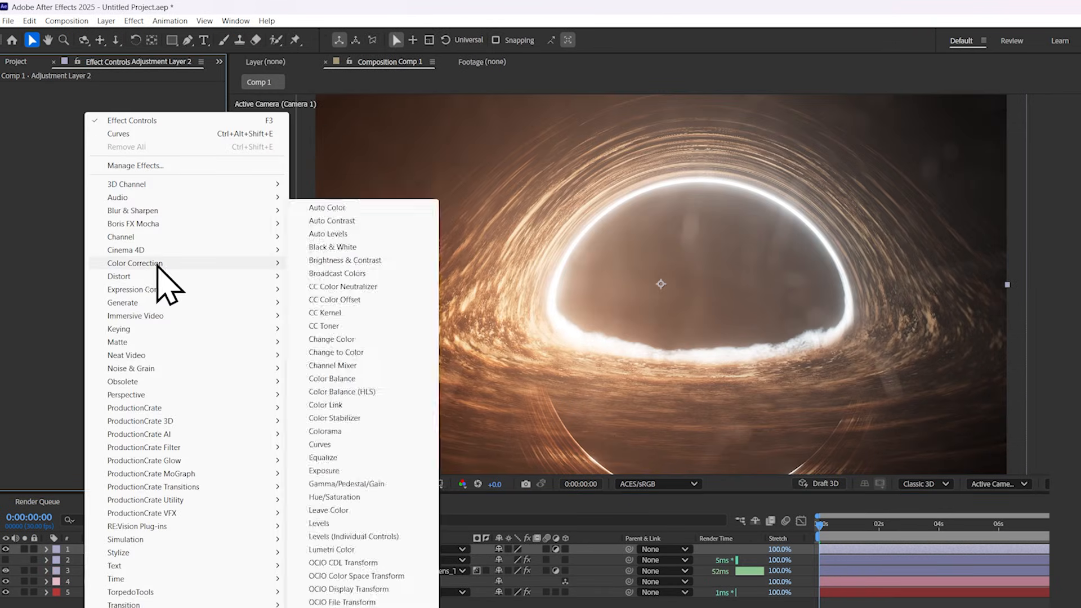
# Step: Grade the scene with Curves on Adjustment Layer 2, adjusting the Blue, Green and Red channels
pyautogui.click(319, 444)
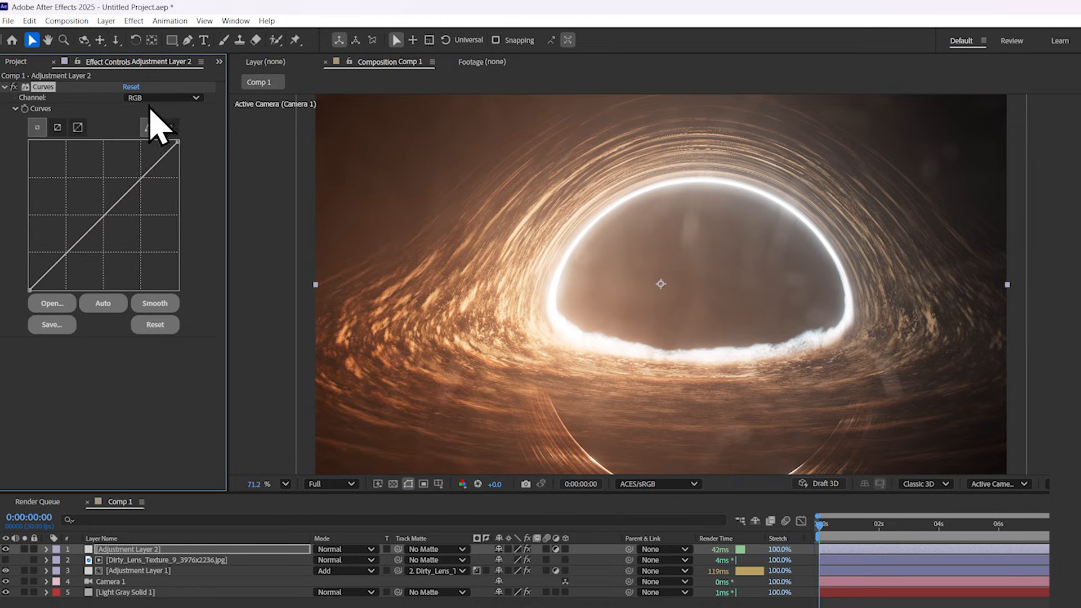
pyautogui.click(164, 97)
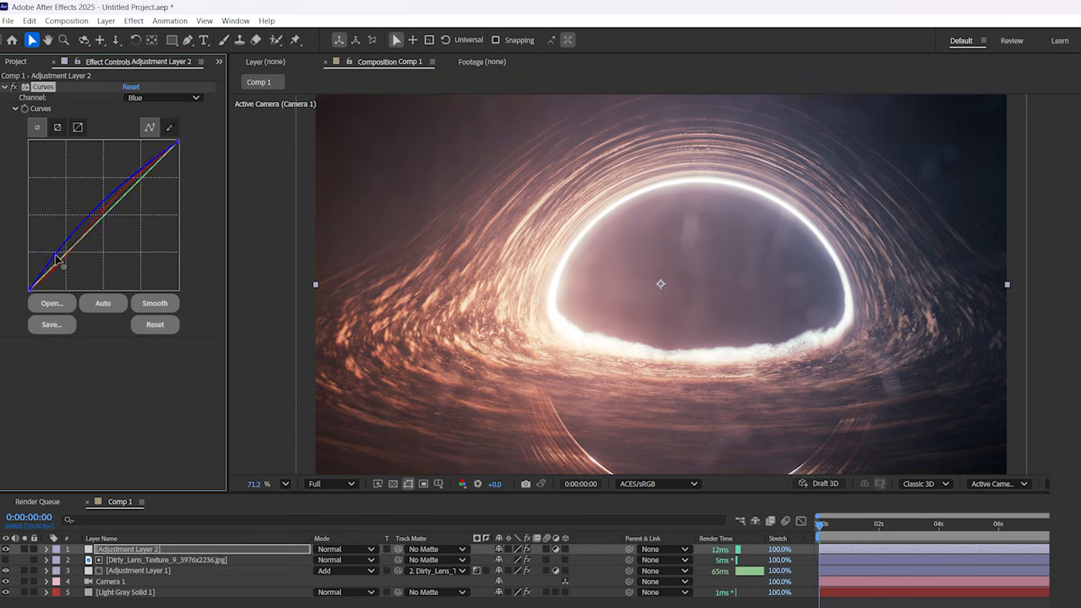
pyautogui.click(164, 97)
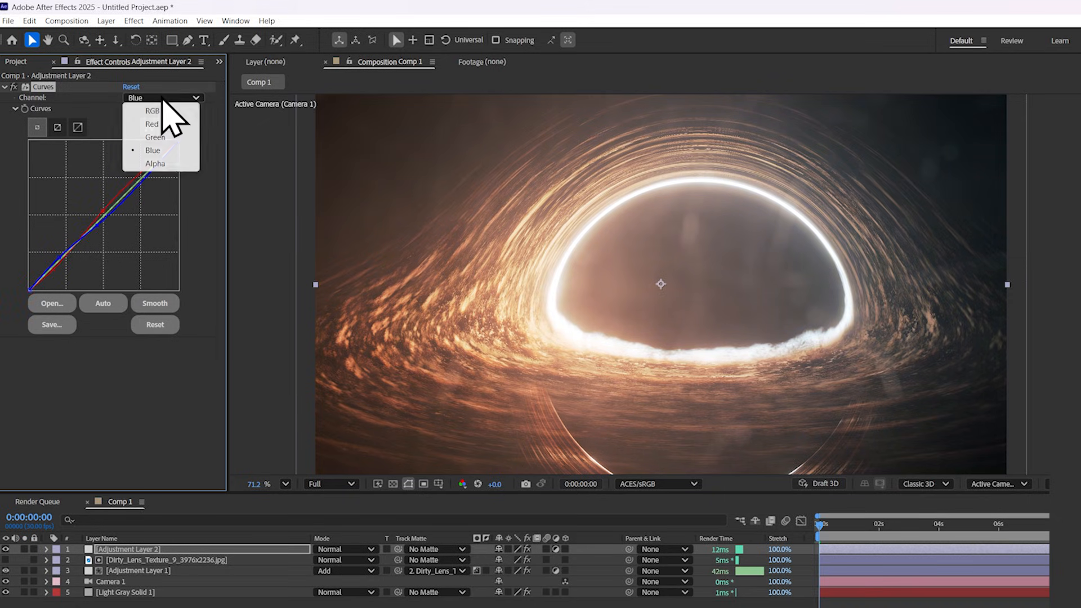
pyautogui.click(154, 137)
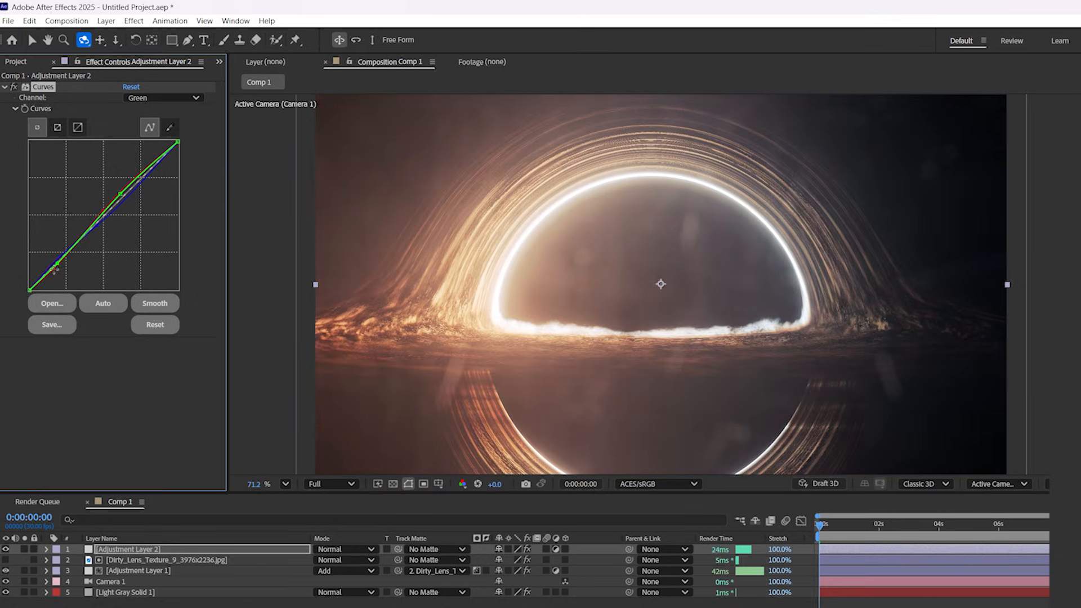
pyautogui.click(162, 96)
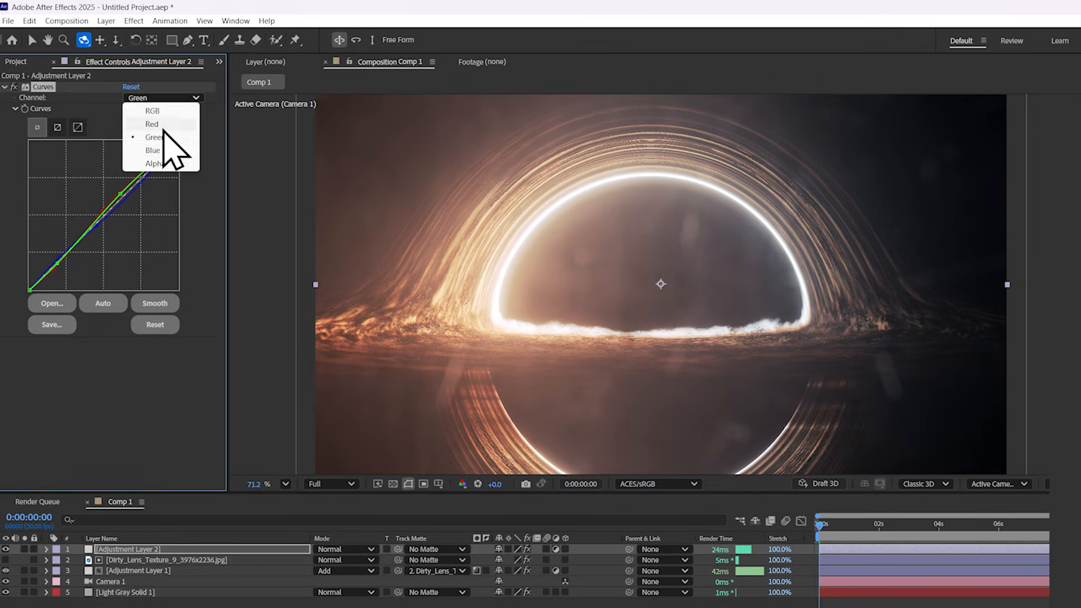
pyautogui.click(153, 136)
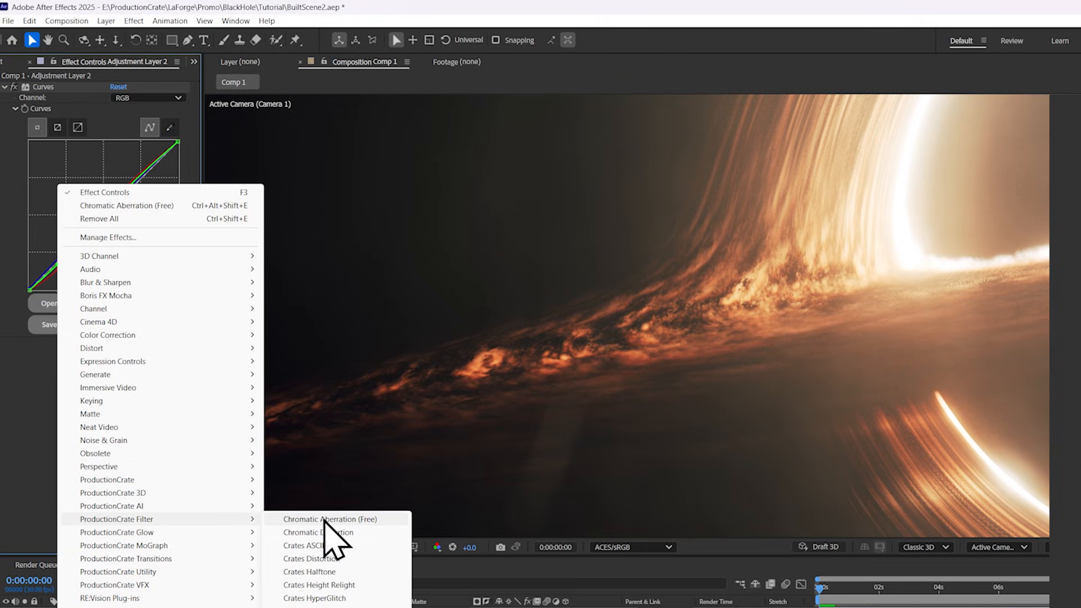
# Step: Apply the free ProductionCrate Chromatic Aberration filter to the black hole layer
pyautogui.click(330, 518)
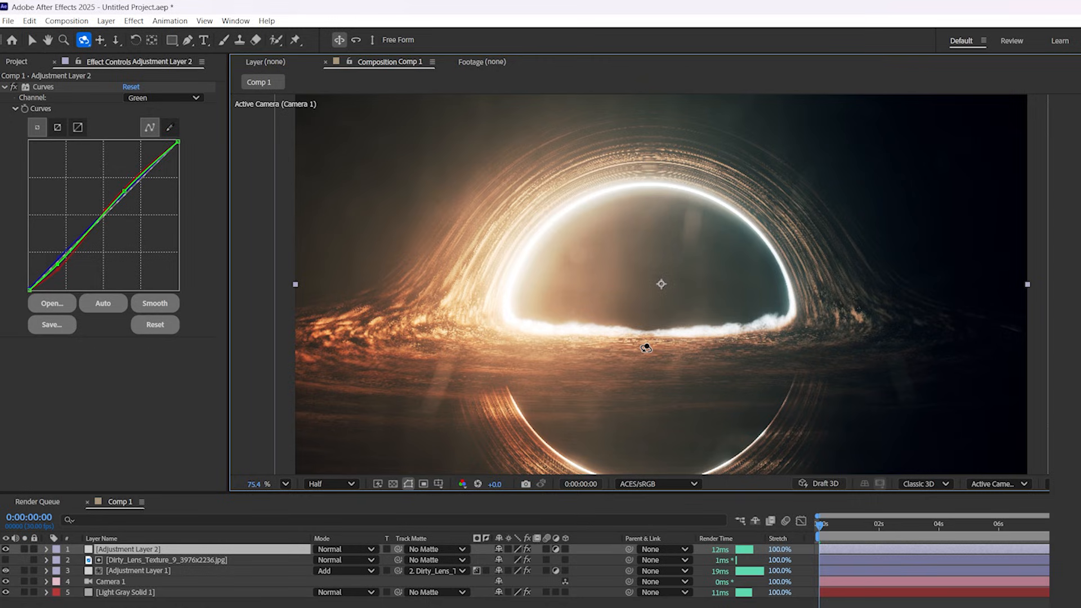
pyautogui.click(138, 570)
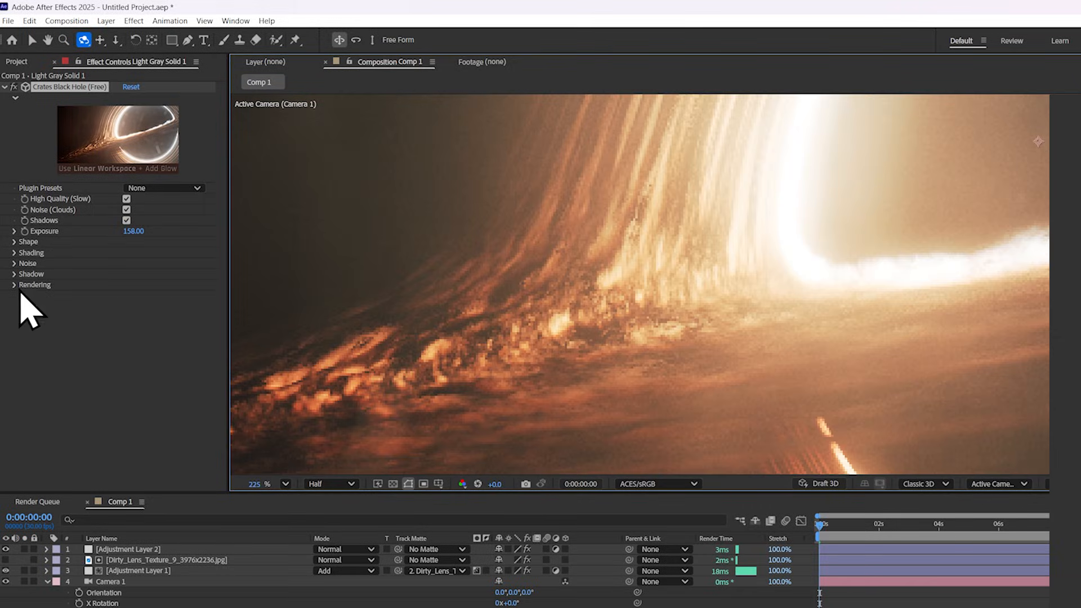
# Step: Expand the Rendering group of Crates Black Hole on Light Gray Solid 1
pyautogui.click(15, 285)
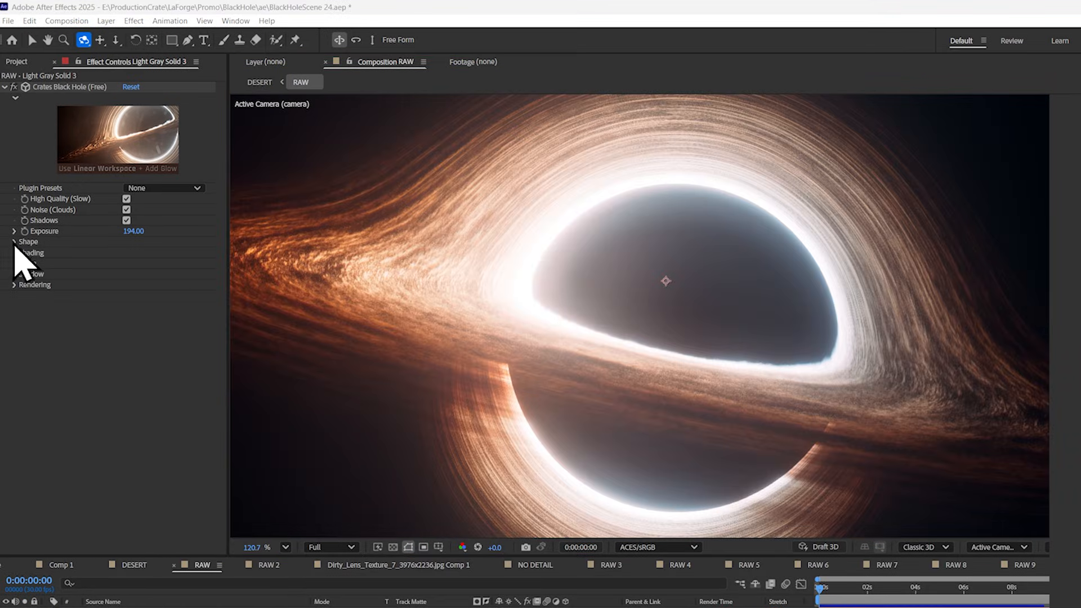
# Step: In Shape, raise Opacity to 241, Disk Thickness 104 and Thickness Falloff 534, framing the whole black hole
pyautogui.click(15, 241)
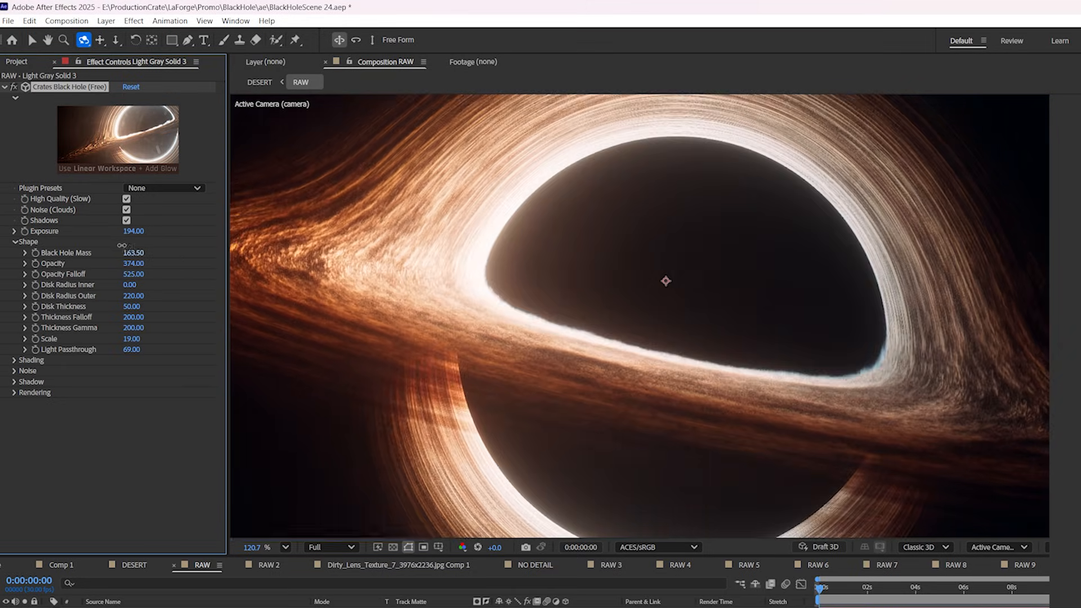
pyautogui.moveTo(133, 253); pyautogui.dragTo(143, 263)
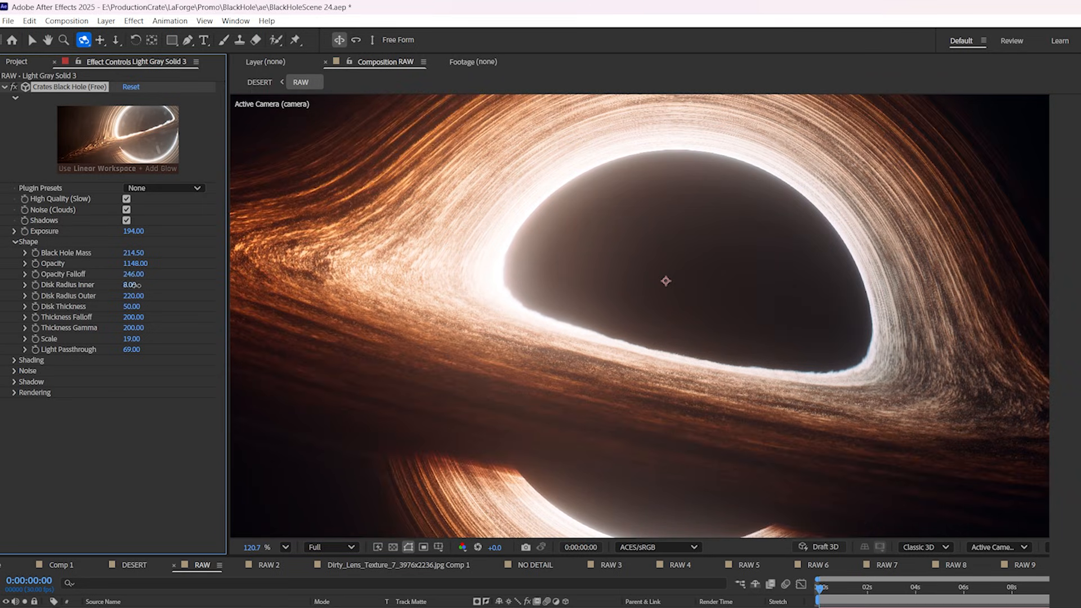
pyautogui.moveTo(134, 284); pyautogui.dragTo(147, 285)
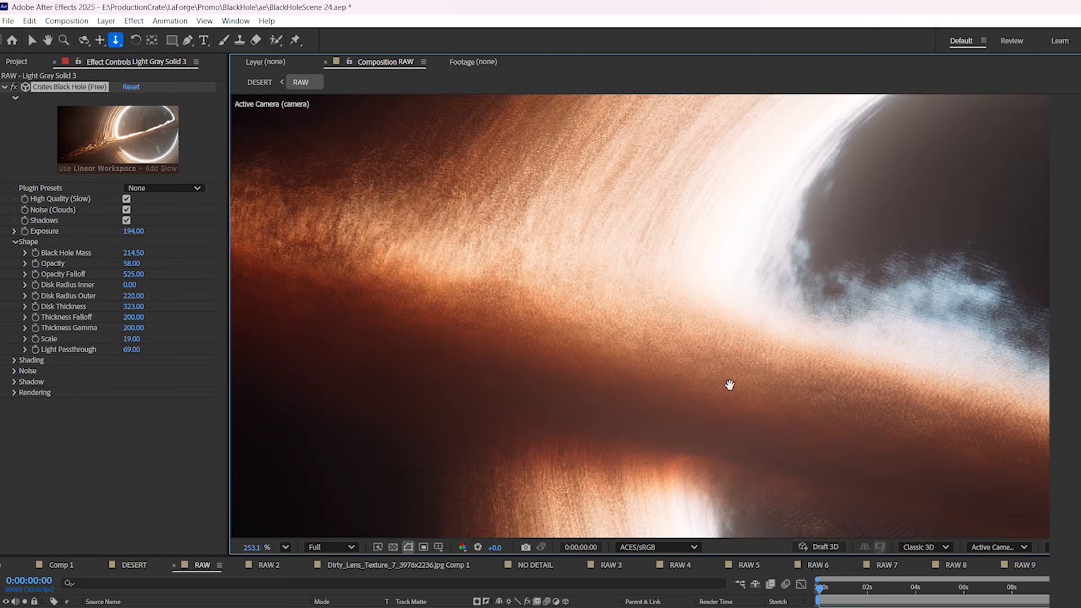
pyautogui.click(13, 391)
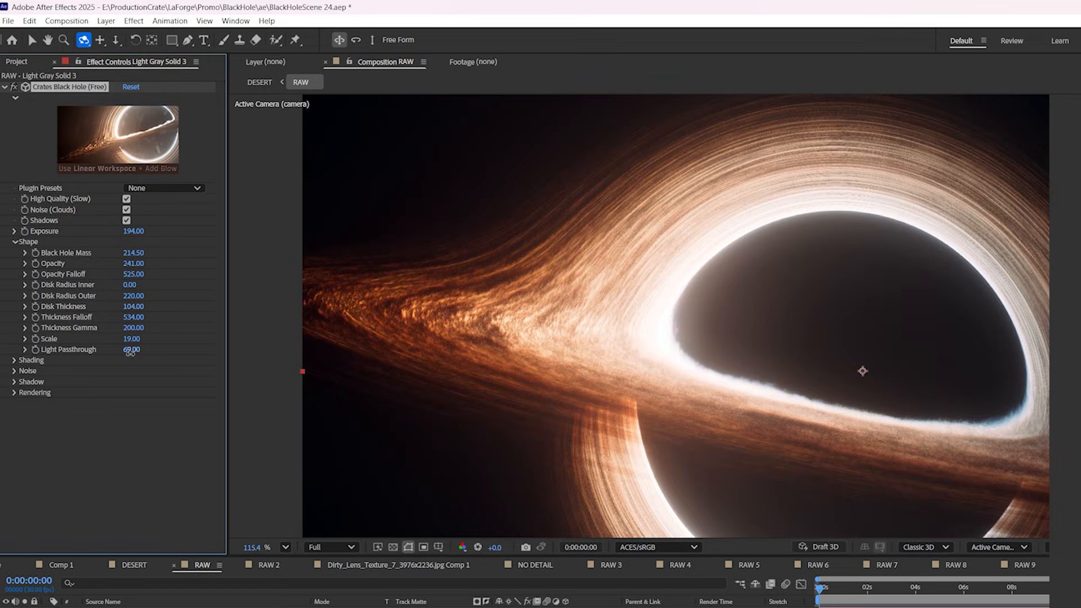
# Step: Scrub Light Passthrough up and fine-tune it to 97
pyautogui.moveTo(130, 349); pyautogui.dragTo(145, 349)
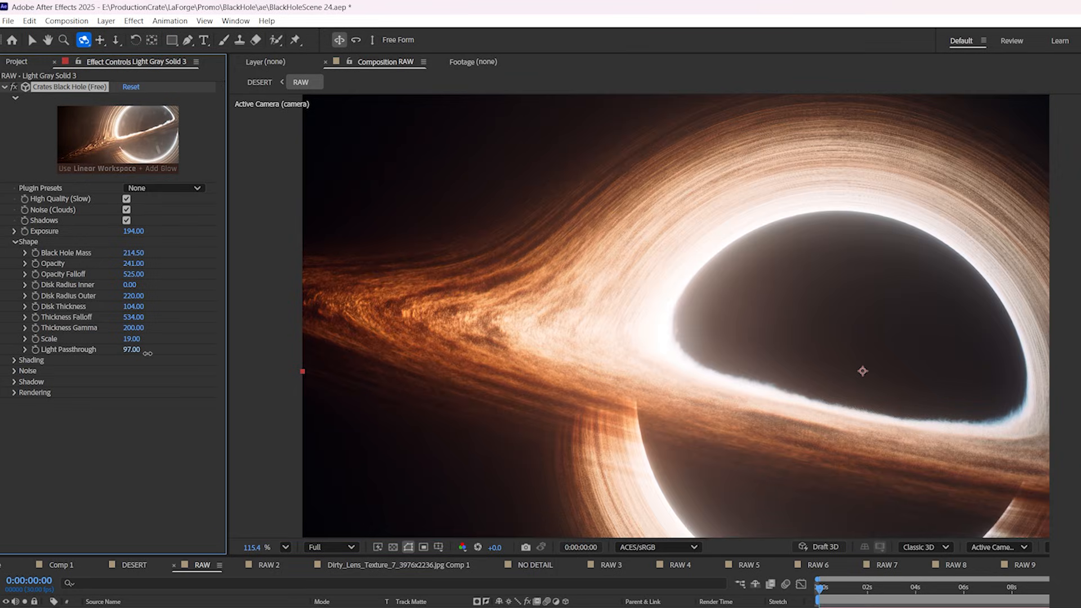
pyautogui.moveTo(131, 349); pyautogui.dragTo(120, 349)
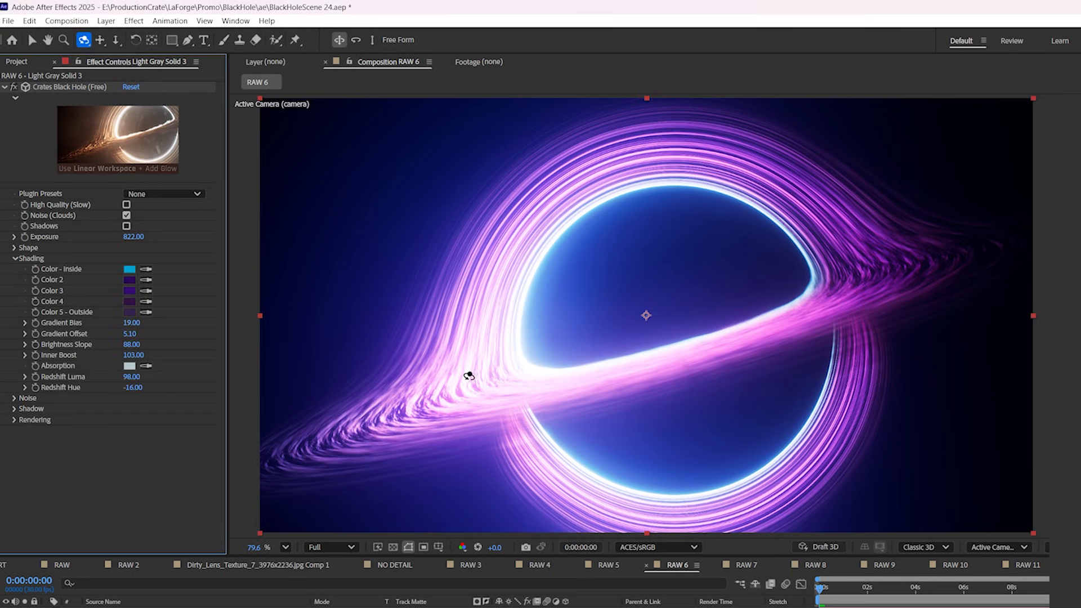
pyautogui.moveTo(515, 363)
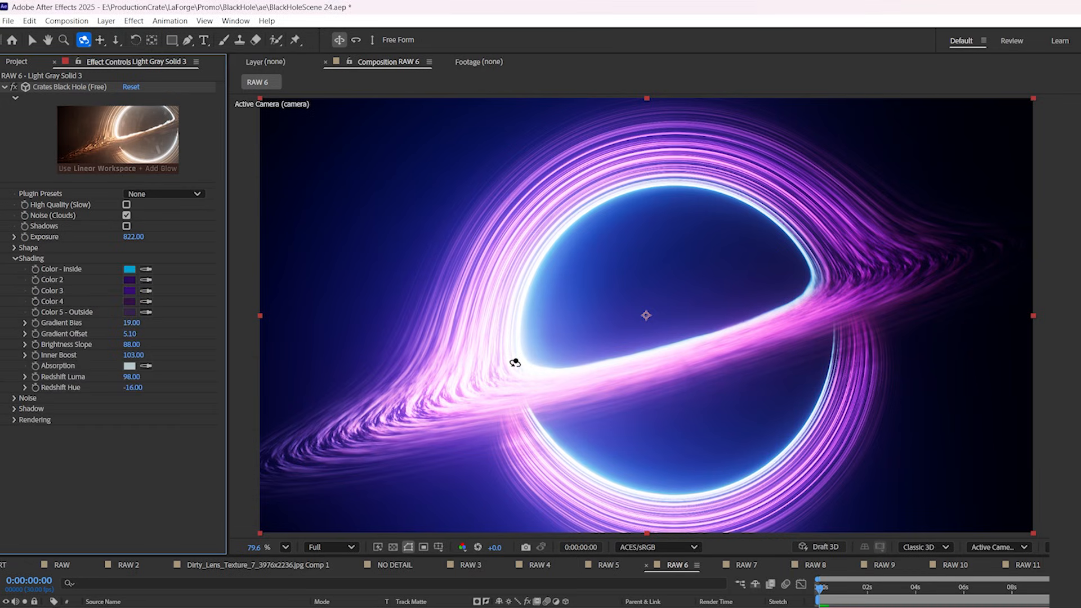
# Step: In Shading, change the disk colour stops and gradient bias/offset for neon colour variations
pyautogui.click(135, 302)
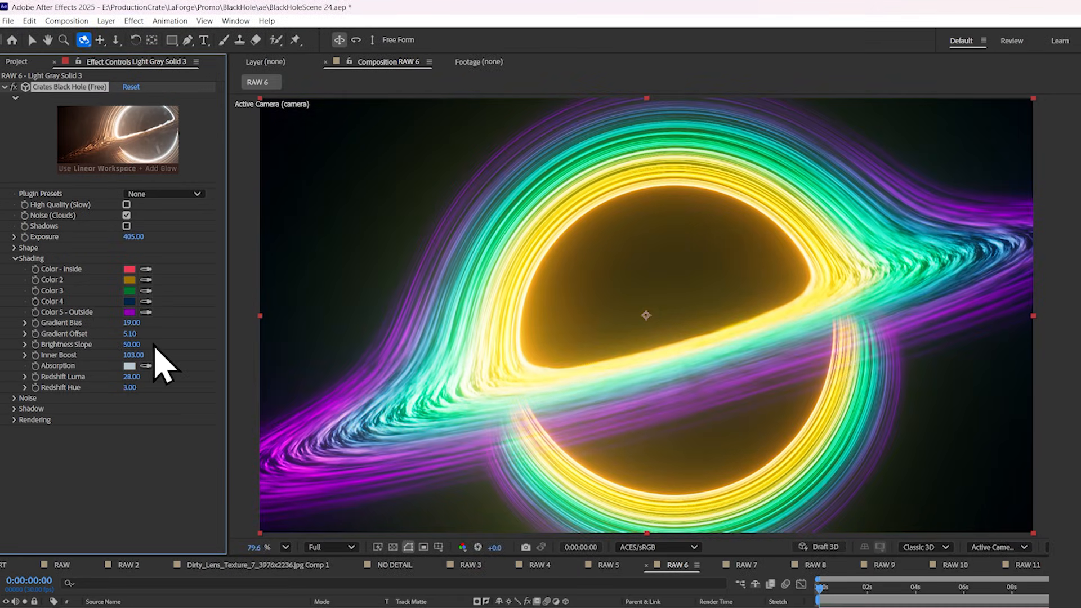
pyautogui.moveTo(130, 324); pyautogui.dragTo(145, 323)
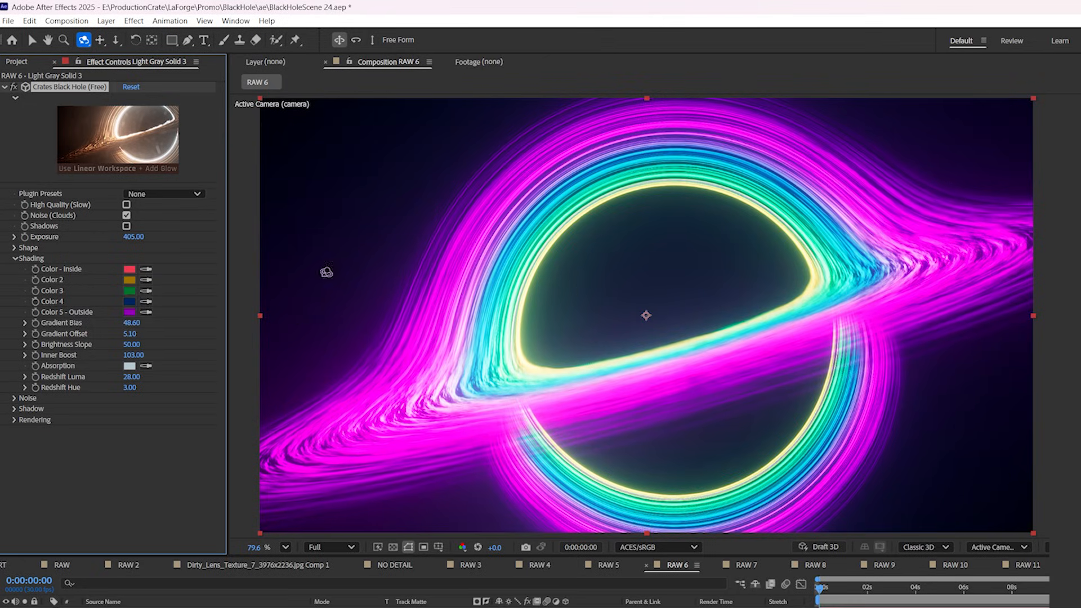
pyautogui.click(131, 279)
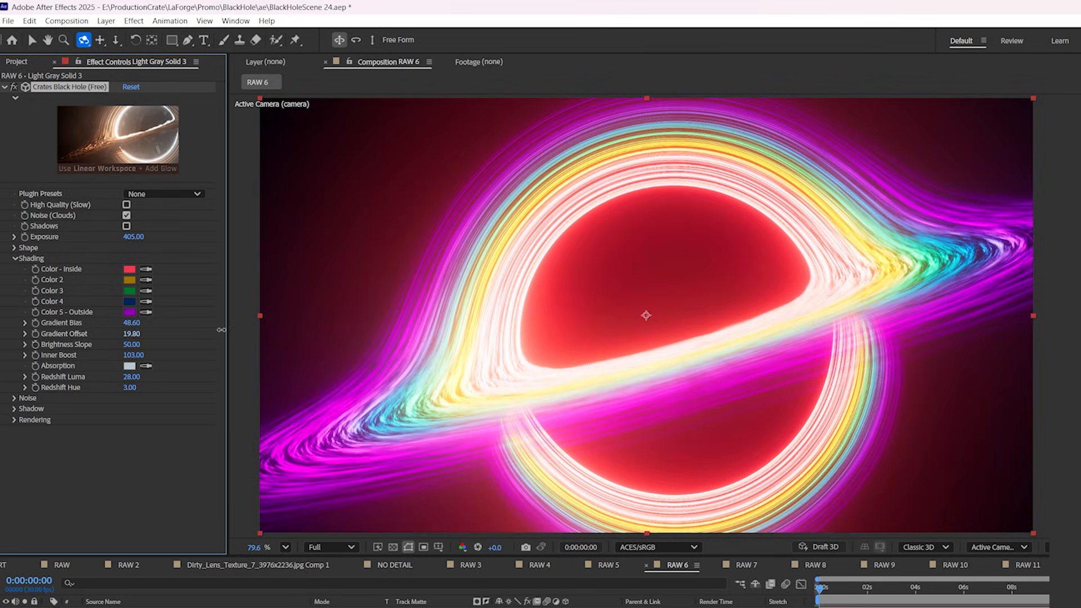
pyautogui.click(14, 247)
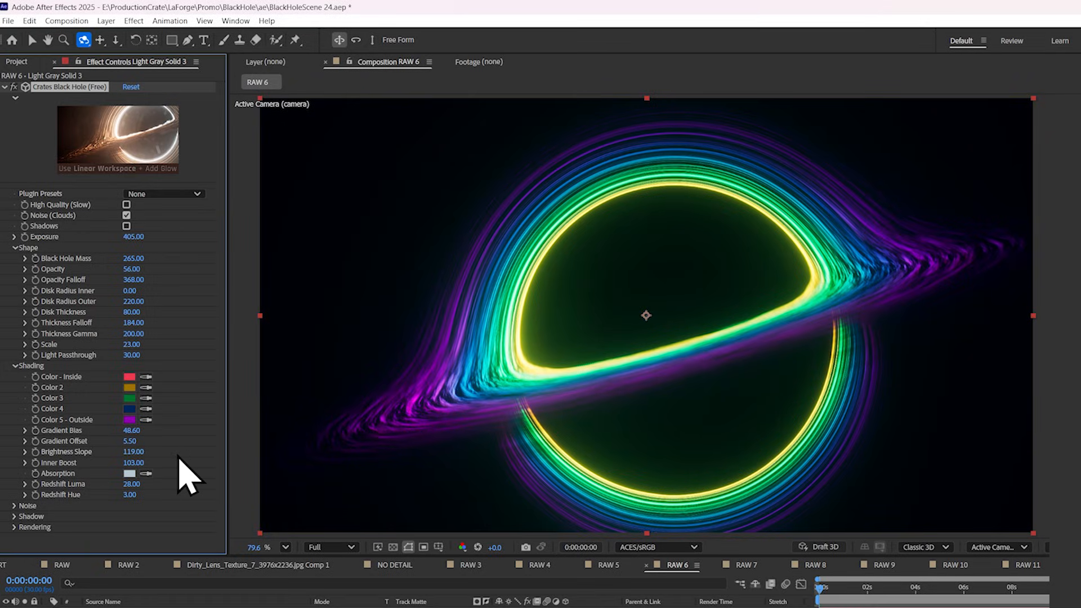
pyautogui.moveTo(591, 318)
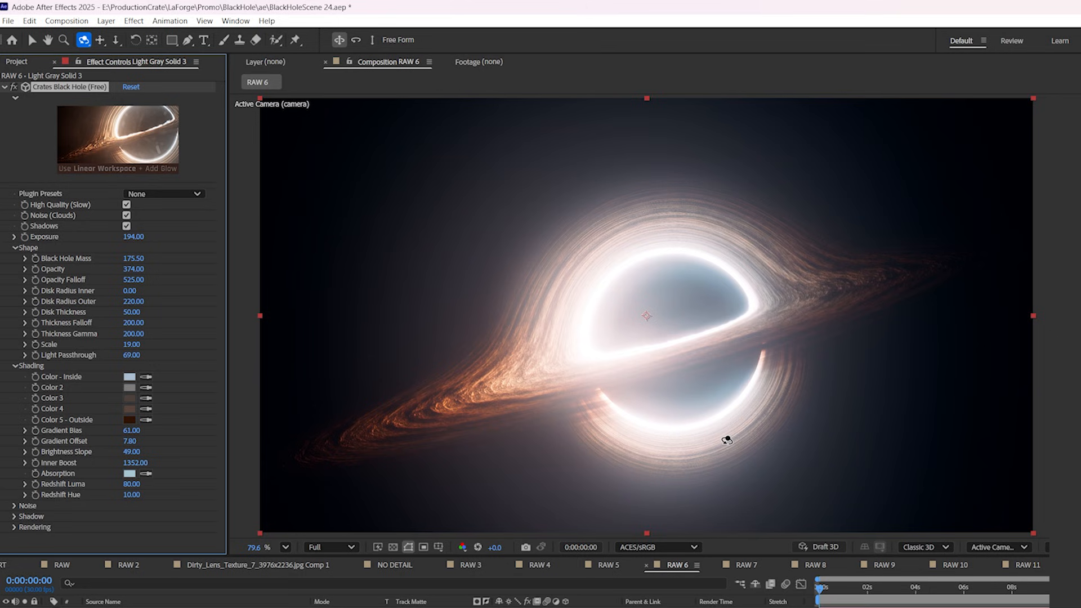
# Step: Set Redshift Luma 81 and Redshift Hue -19 for a realistic orange-white disk, ending on NO DETAIL 2
pyautogui.click(128, 474)
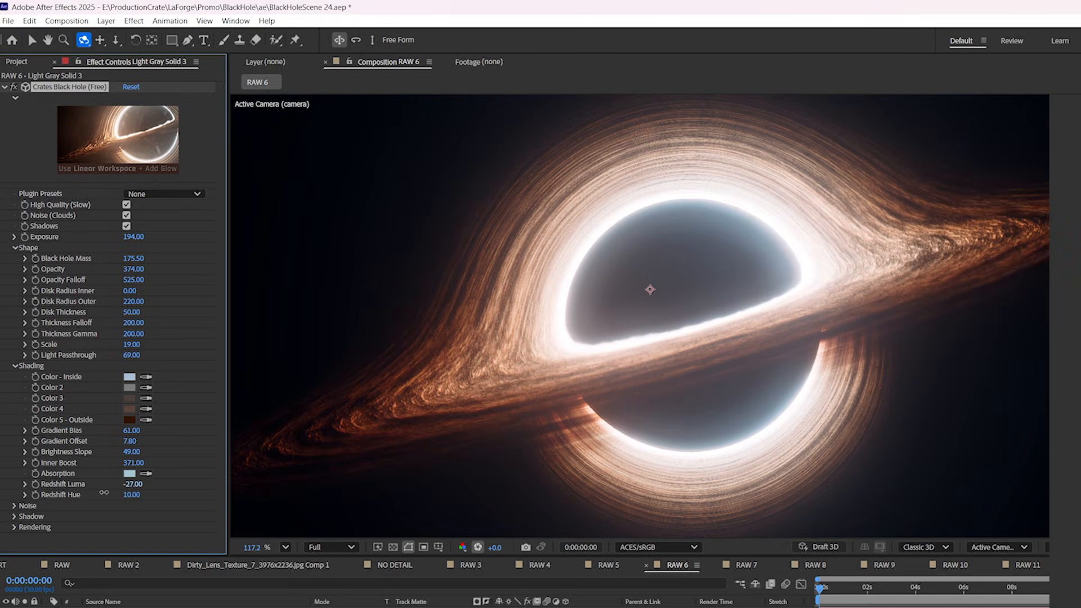
pyautogui.moveTo(130, 484); pyautogui.dragTo(131, 484)
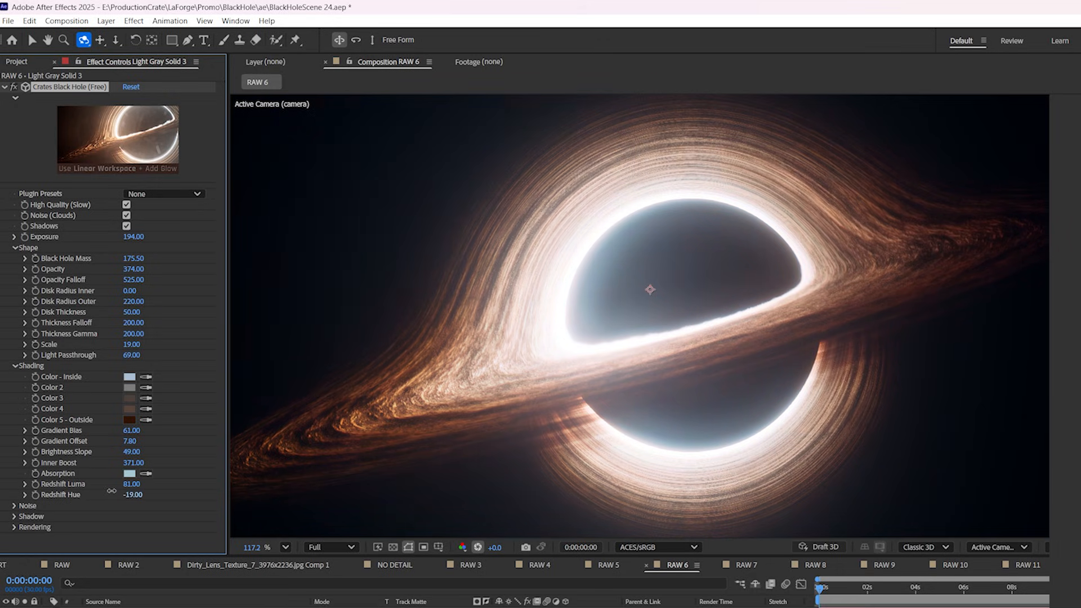
pyautogui.click(133, 494)
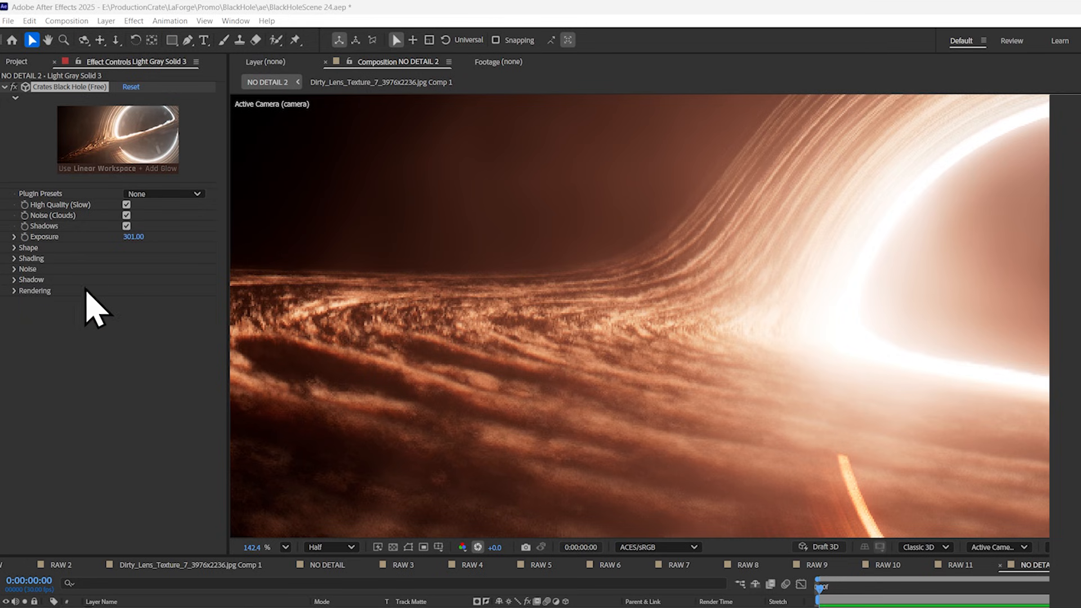
# Step: Expand Noise, scrub the cloud Roughness, and move to the blue tunnel scene RAW 3
pyautogui.click(13, 269)
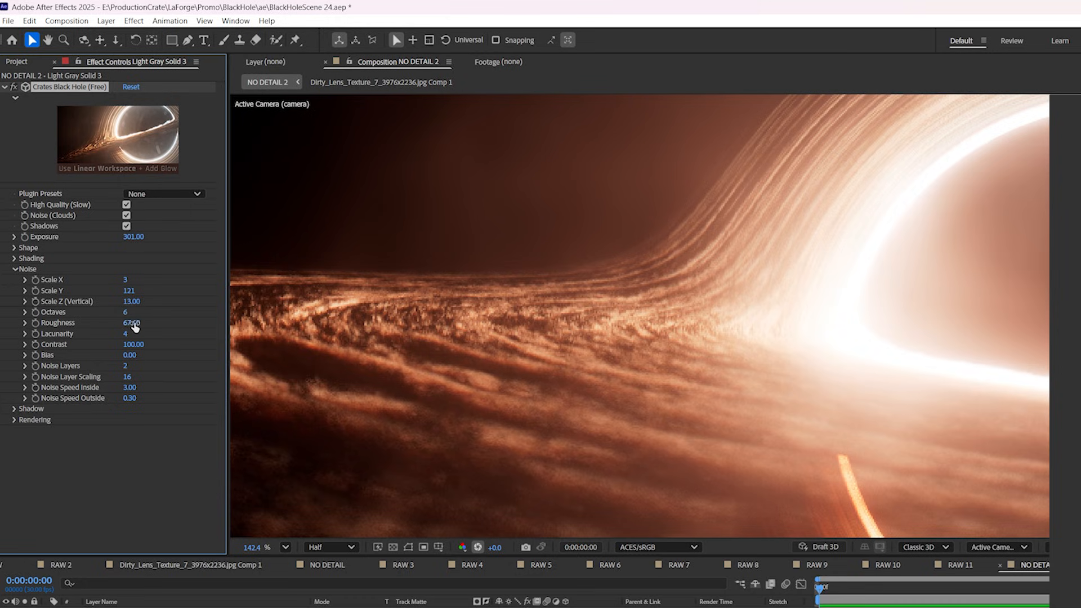
pyautogui.moveTo(131, 323); pyautogui.dragTo(142, 323)
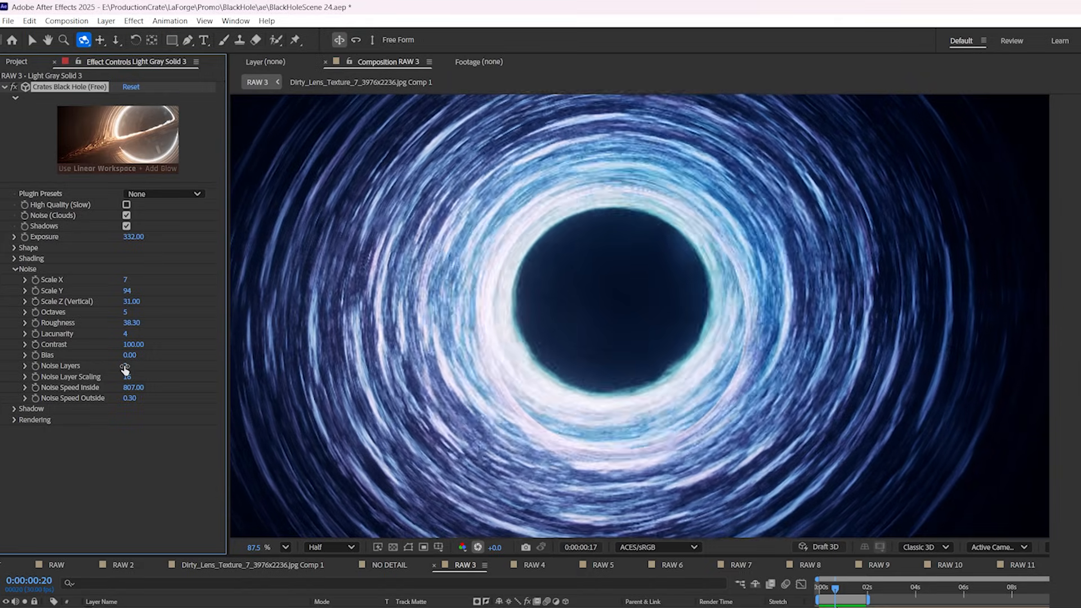
pyautogui.click(133, 366)
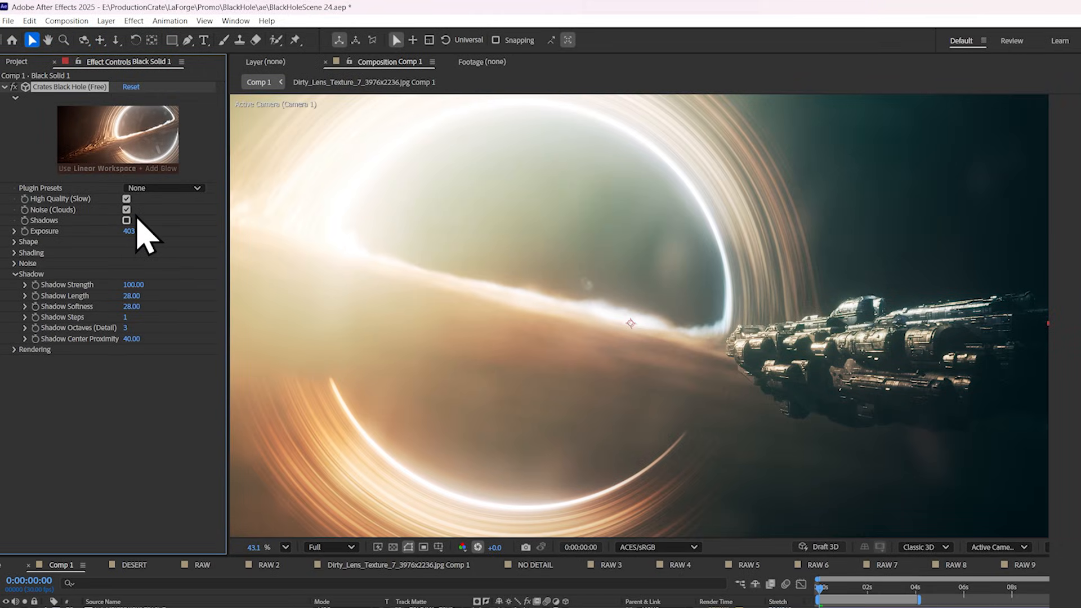
# Step: Set Shadow Length 423, Softness 108, Center Proximity 13 and Shadow Steps 7
pyautogui.click(126, 219)
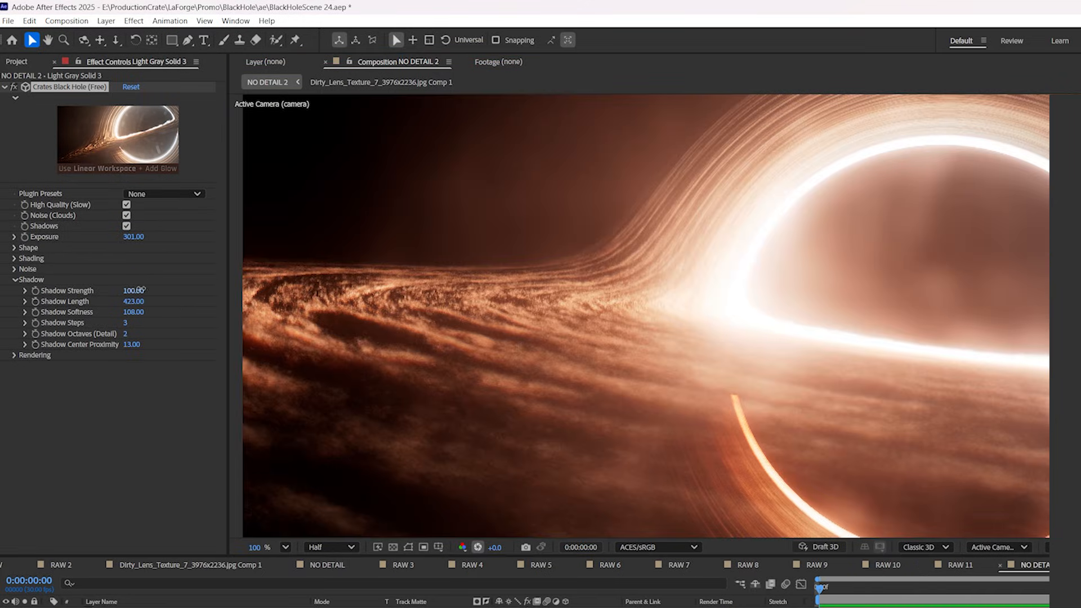
pyautogui.moveTo(131, 301); pyautogui.dragTo(145, 302)
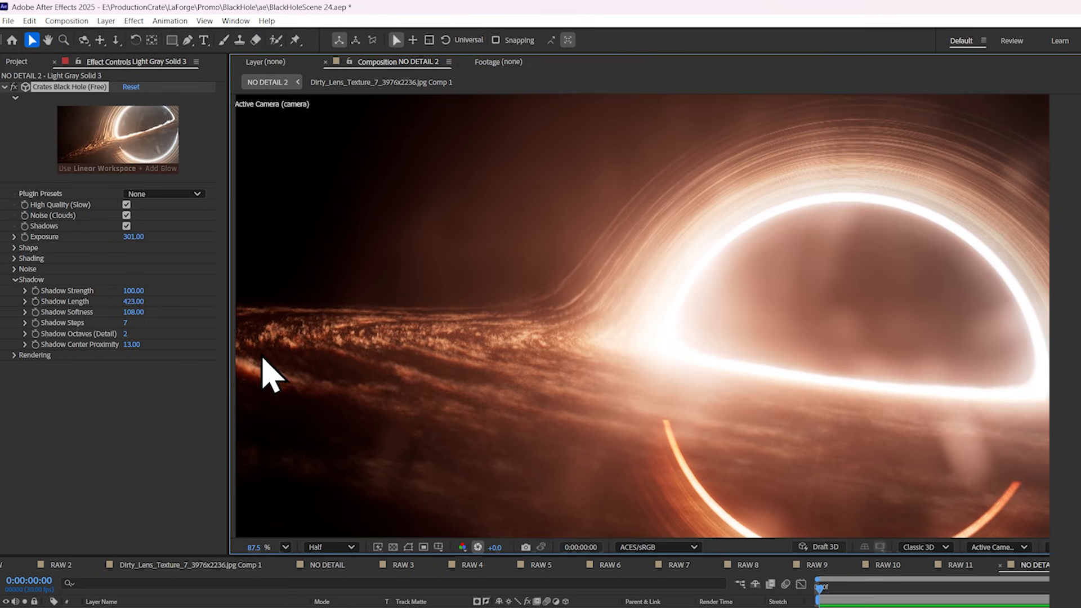
pyautogui.moveTo(311, 373)
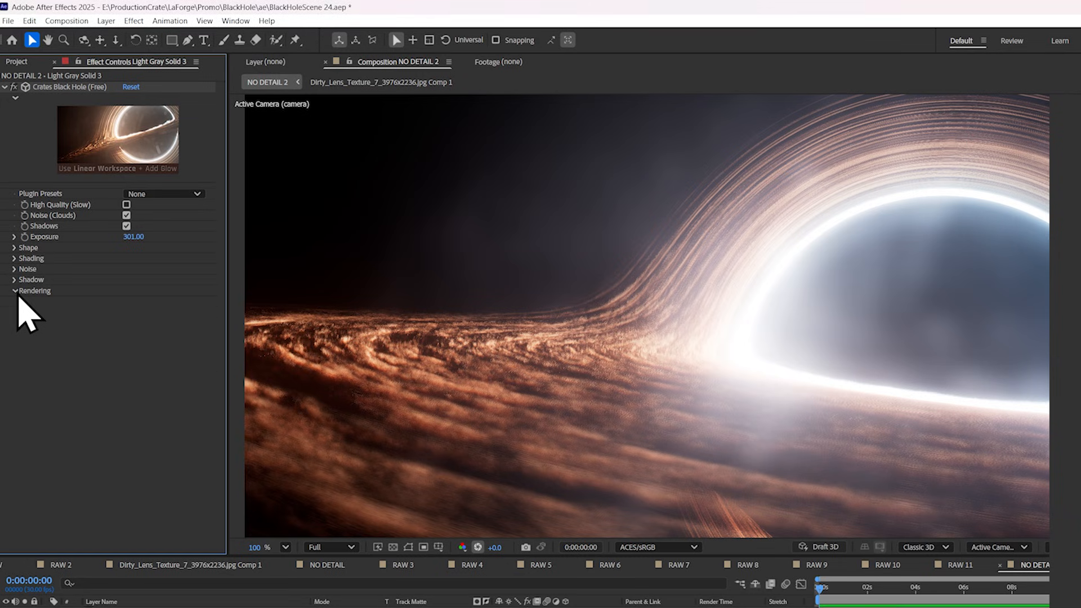
# Step: Expand Rendering and set render quality 1359, step increase rate 0.02 and maximum distance 273
pyautogui.click(15, 291)
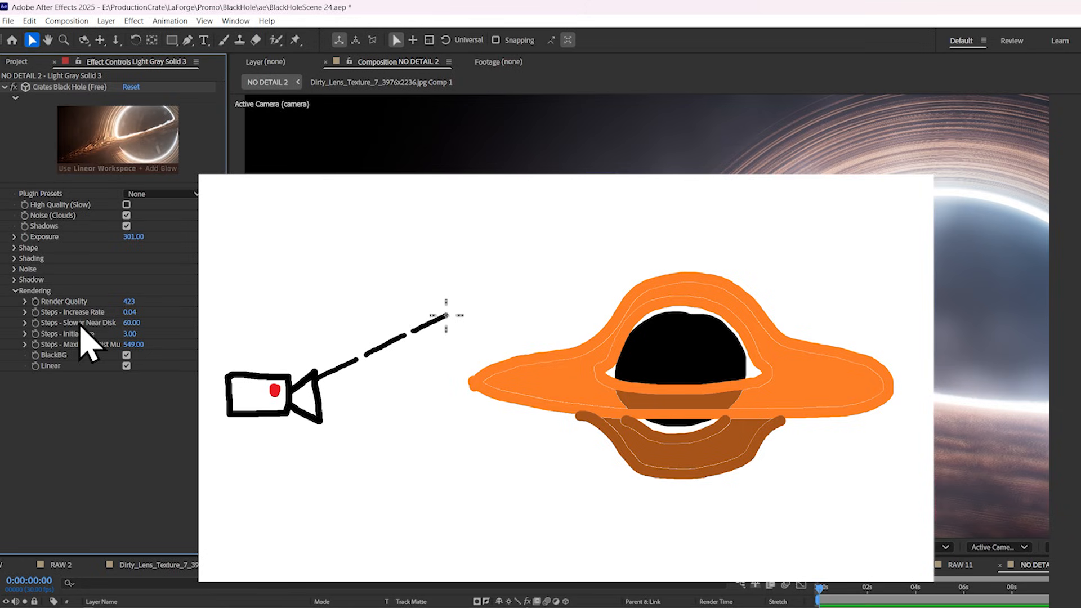
pyautogui.moveTo(447, 319); pyautogui.dragTo(571, 284)
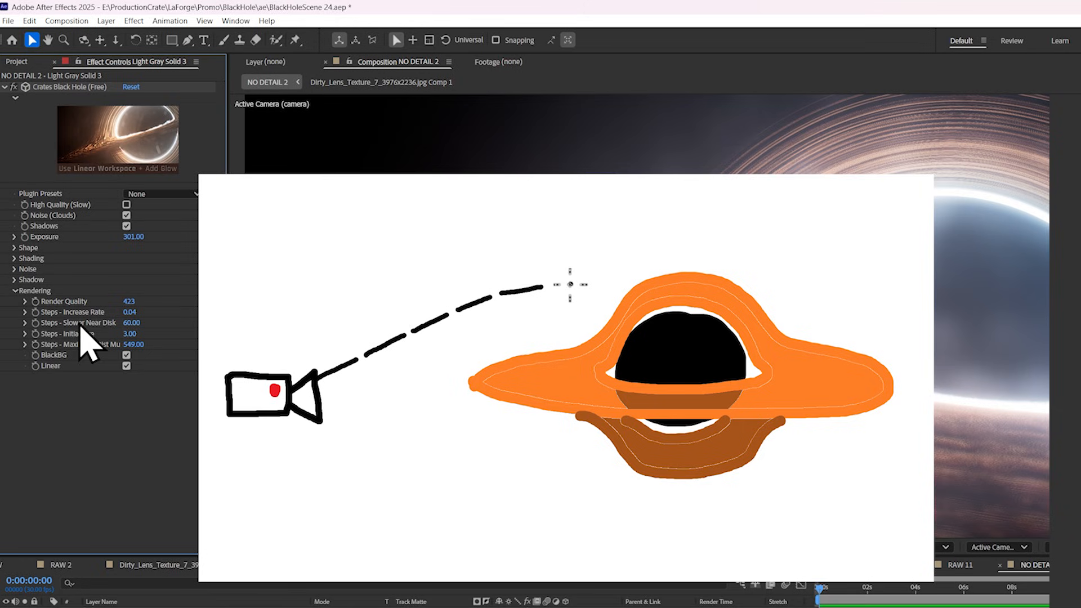
pyautogui.moveTo(569, 284); pyautogui.dragTo(682, 283)
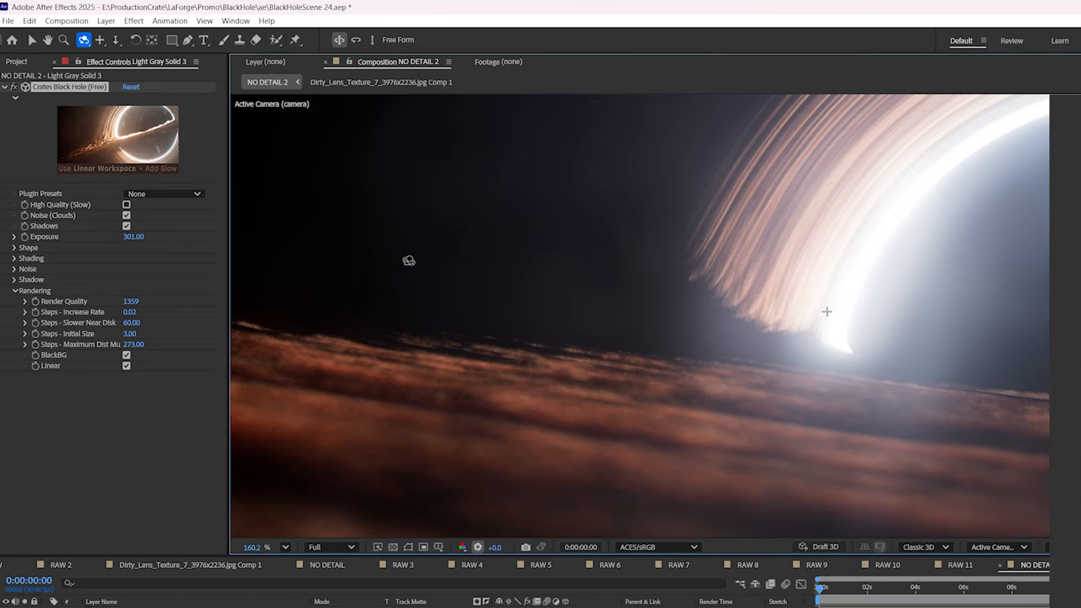
pyautogui.moveTo(115, 369)
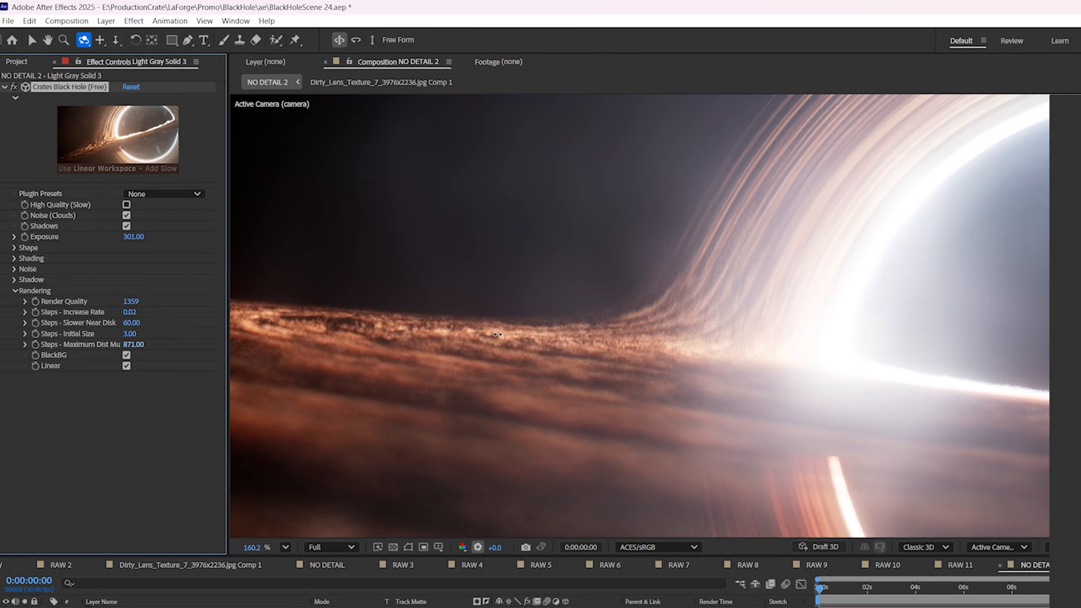
pyautogui.moveTo(581, 355)
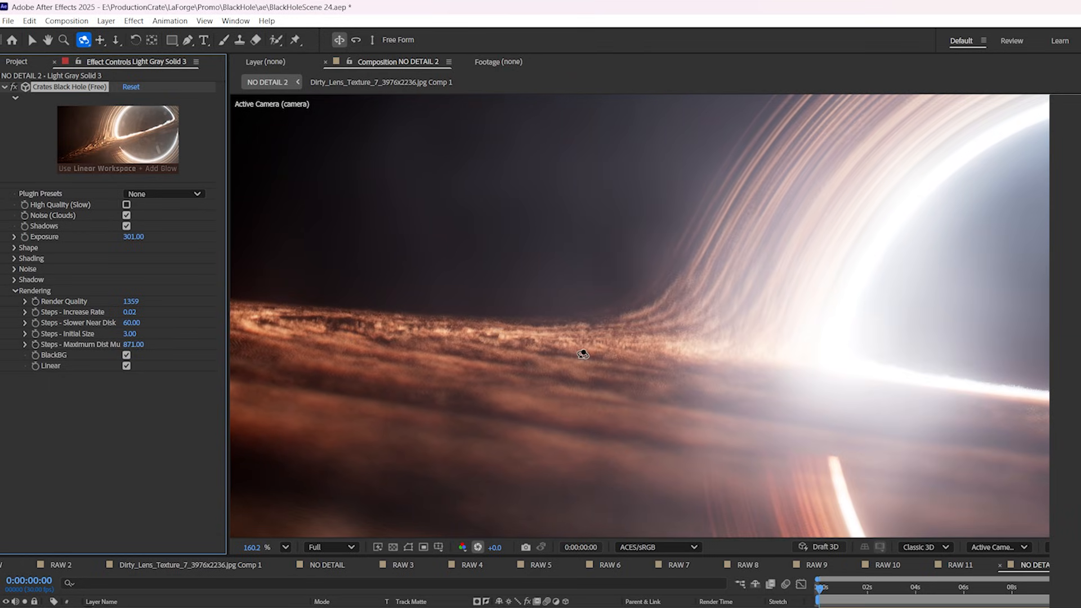